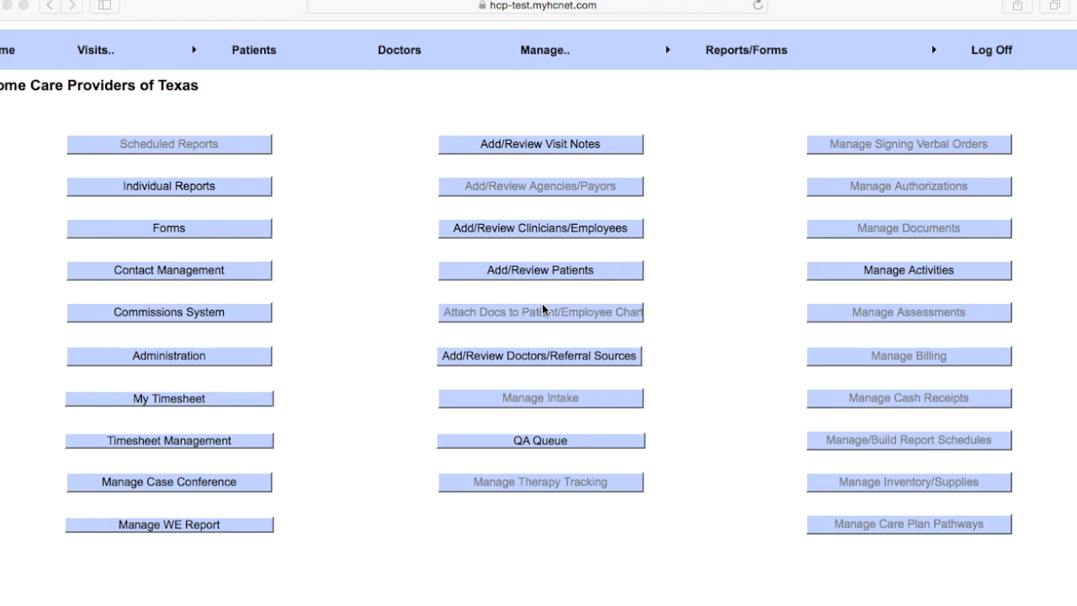
mouse_move(565, 505)
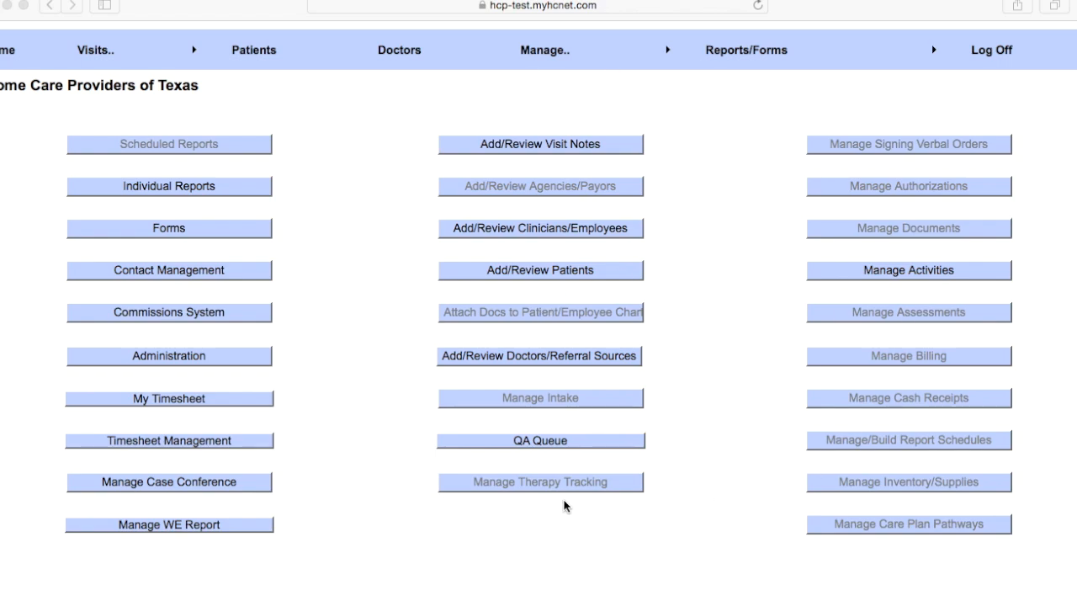
mouse_move(225, 162)
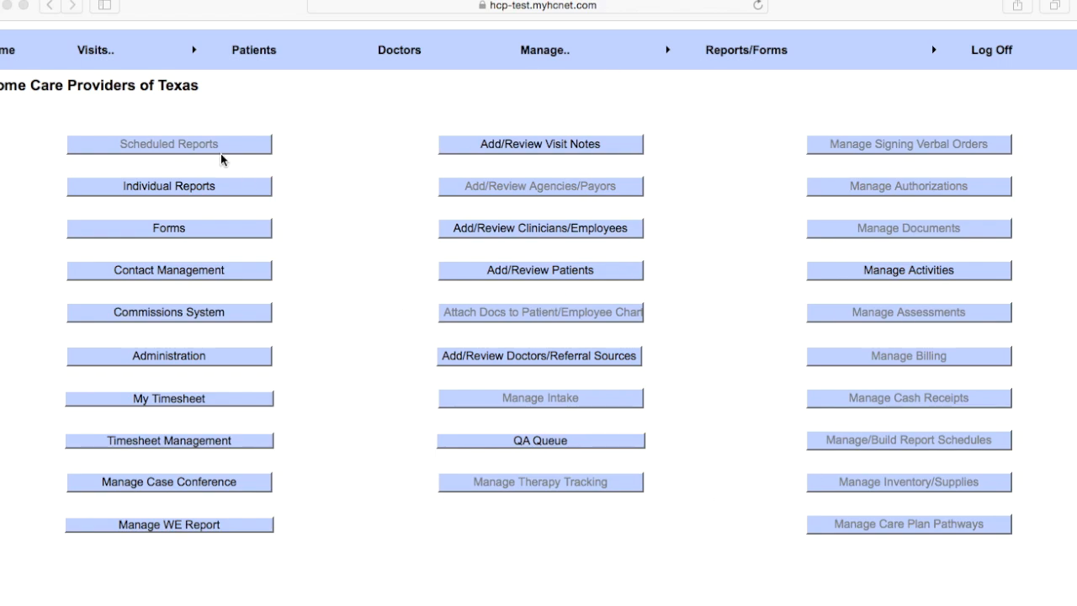
mouse_move(99, 54)
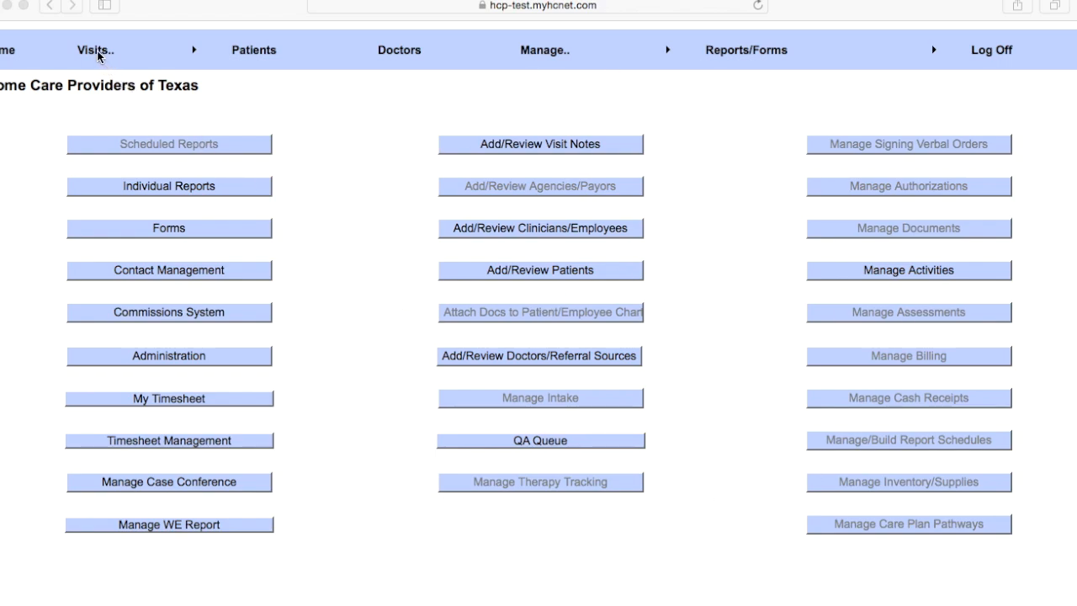
Bring up the Visits menu options from the top bar
click(95, 51)
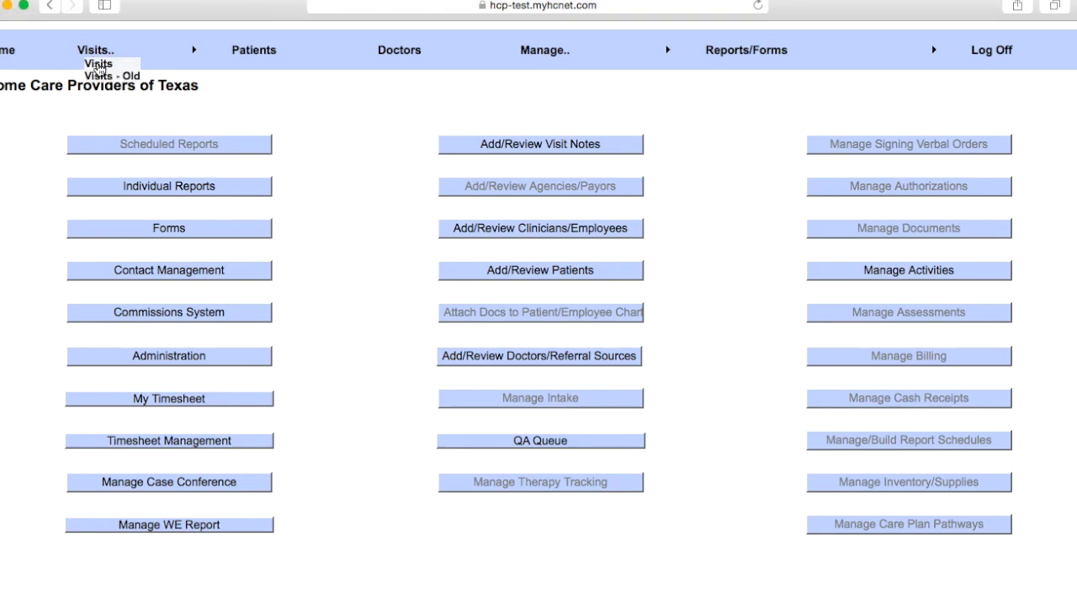
mouse_move(99, 74)
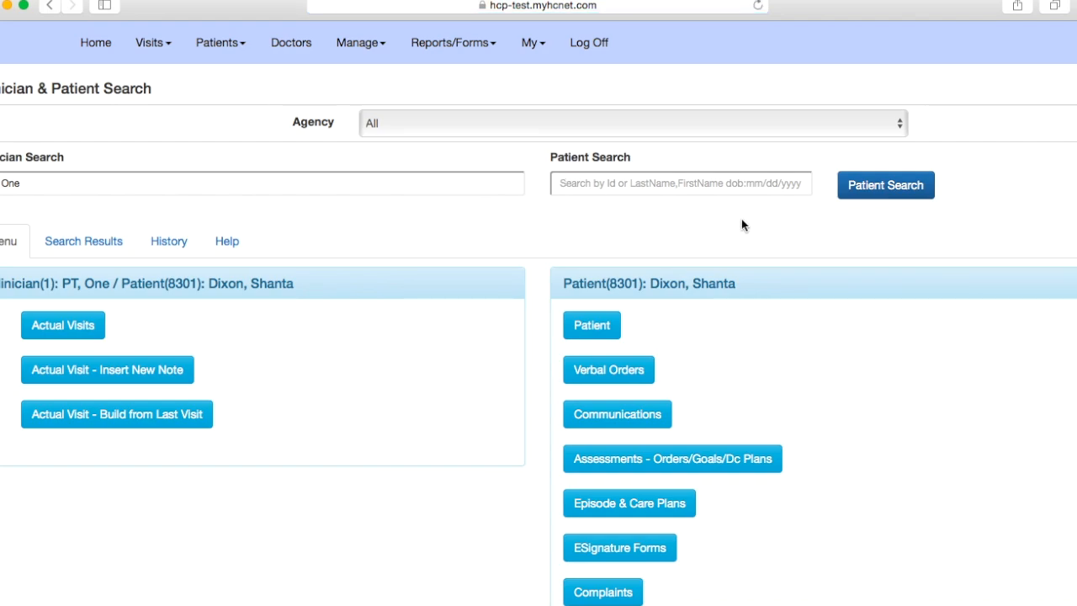
scroll(down, 3)
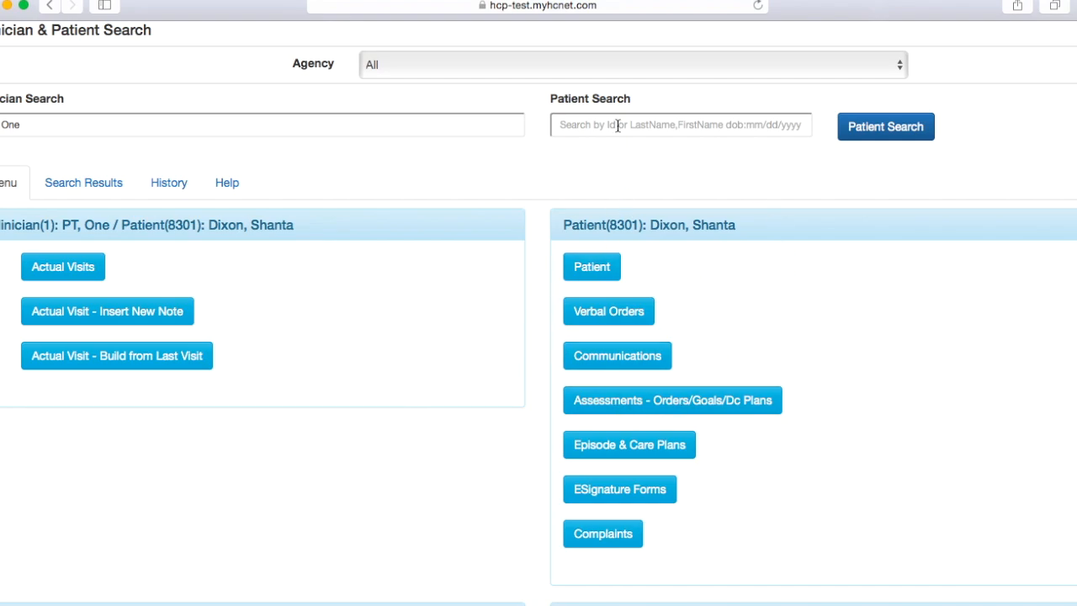
click(679, 124)
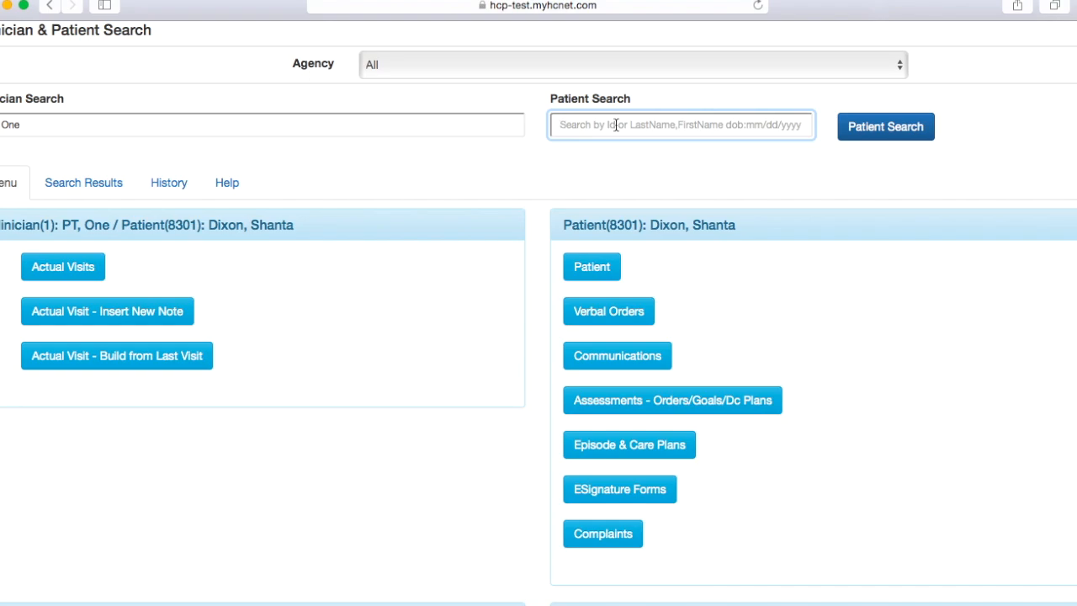
mouse_move(390, 269)
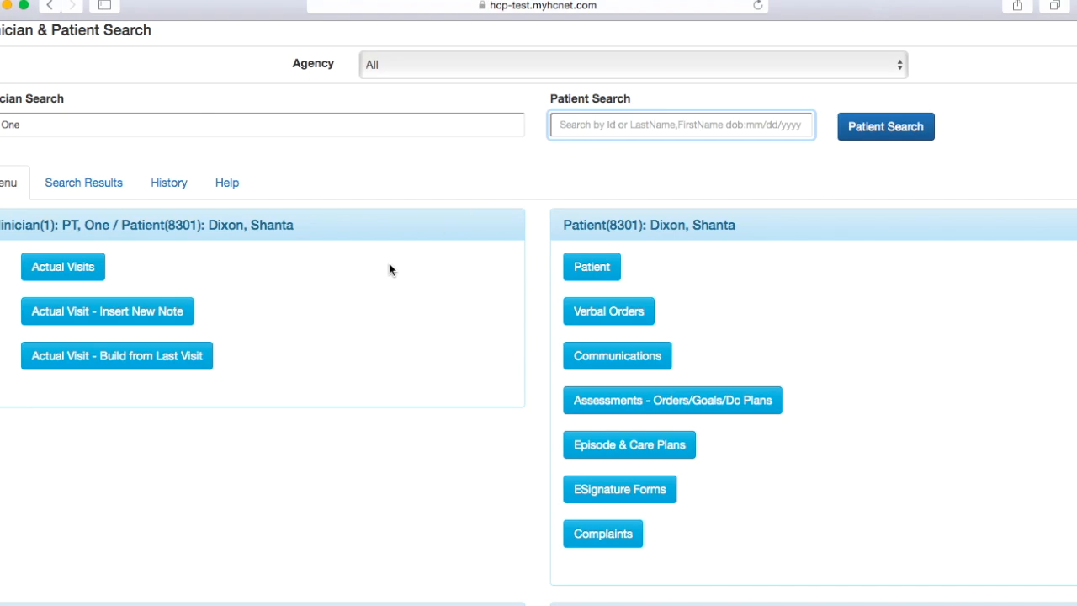
mouse_move(199, 311)
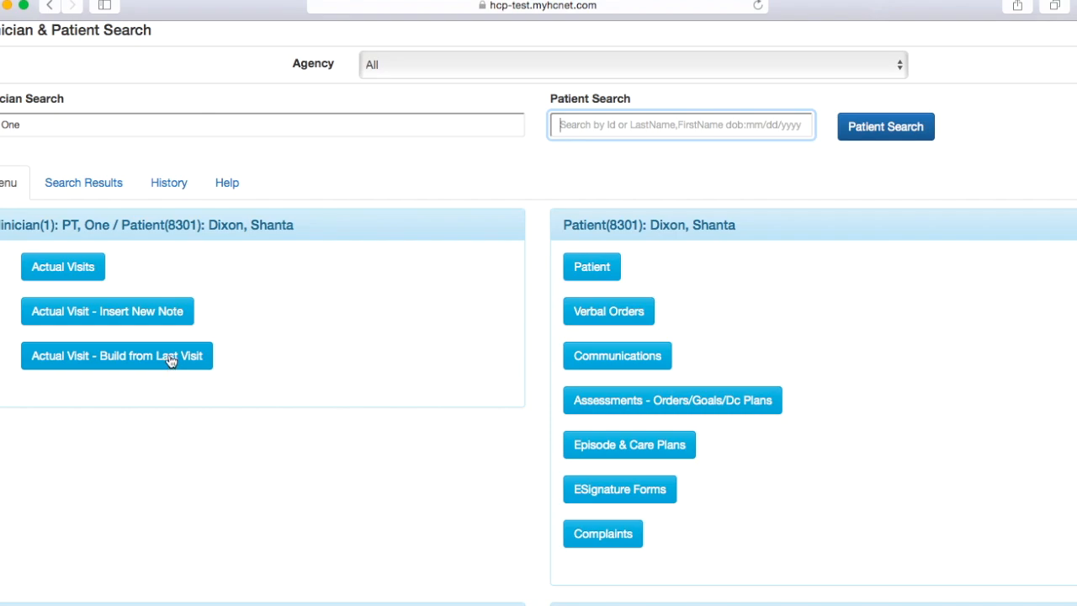
mouse_move(133, 323)
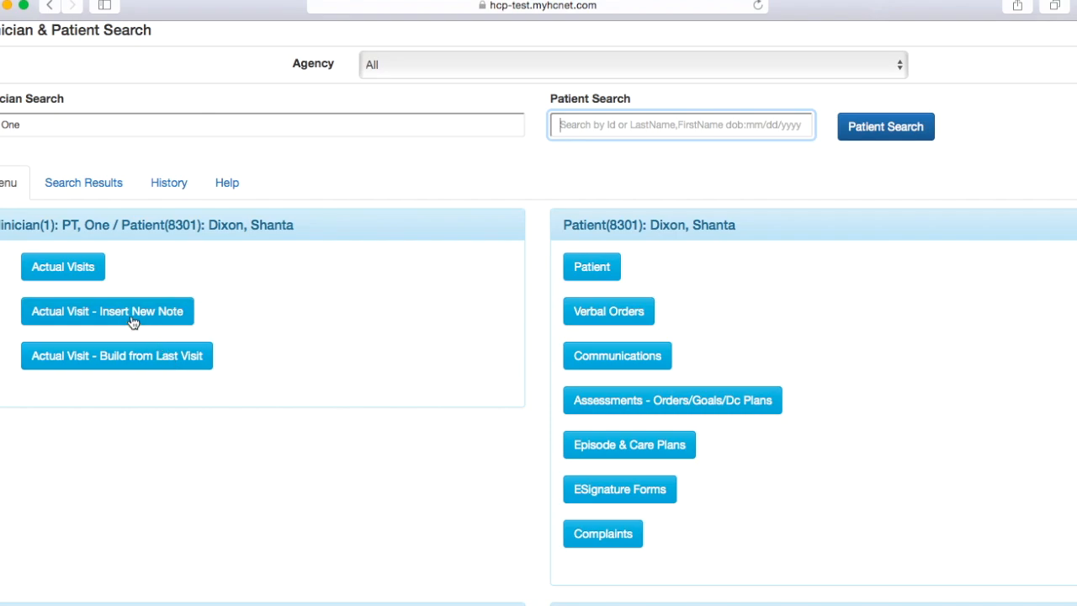
Begin an Actual Visit new note with time in set to 01:00, moving down toward Visit Code
click(108, 309)
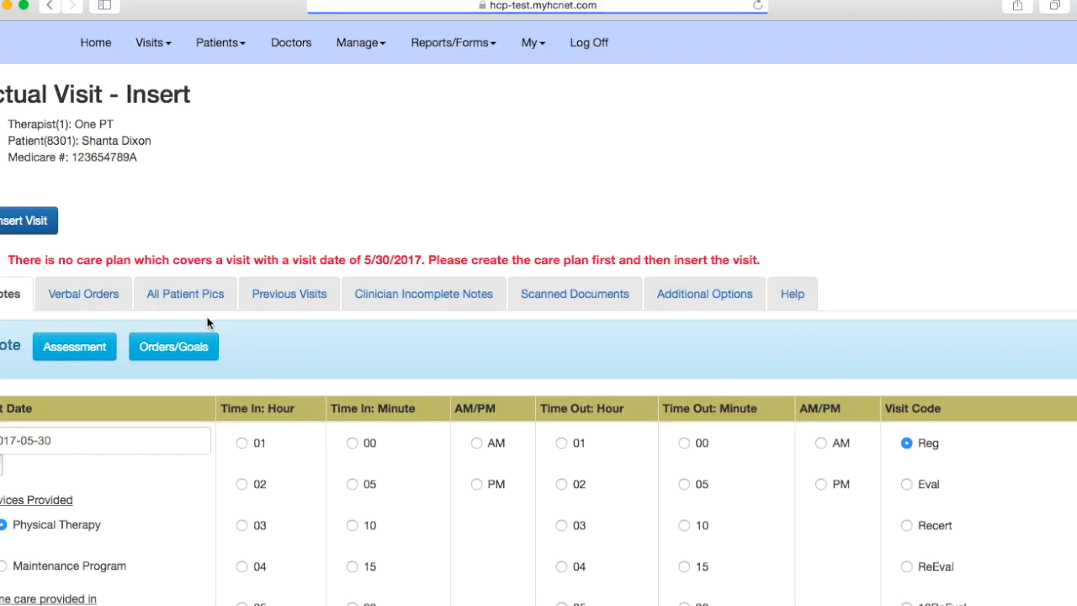
mouse_move(503, 255)
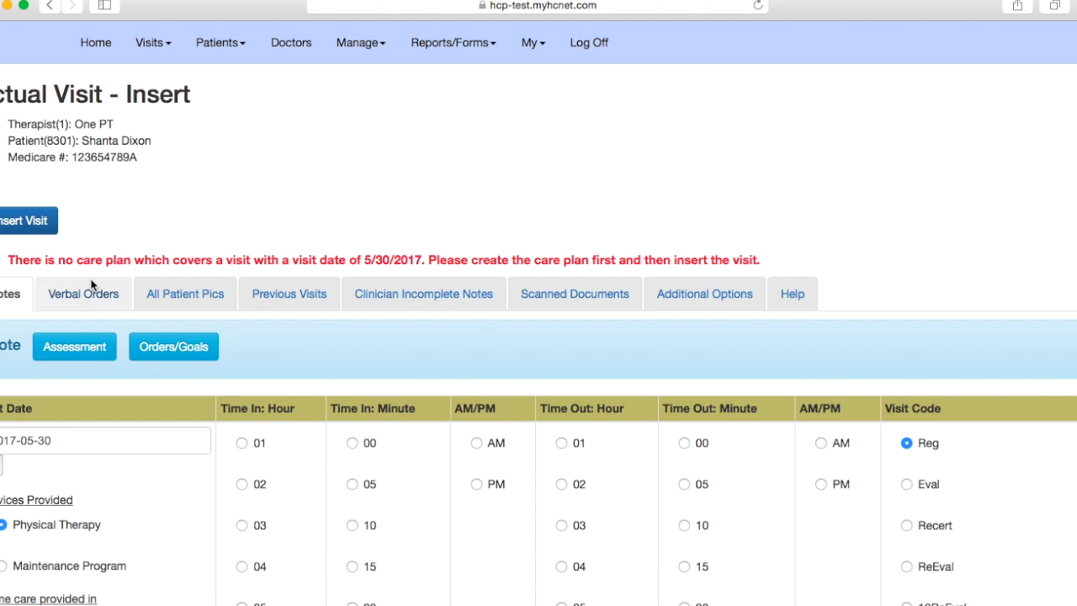
mouse_move(379, 256)
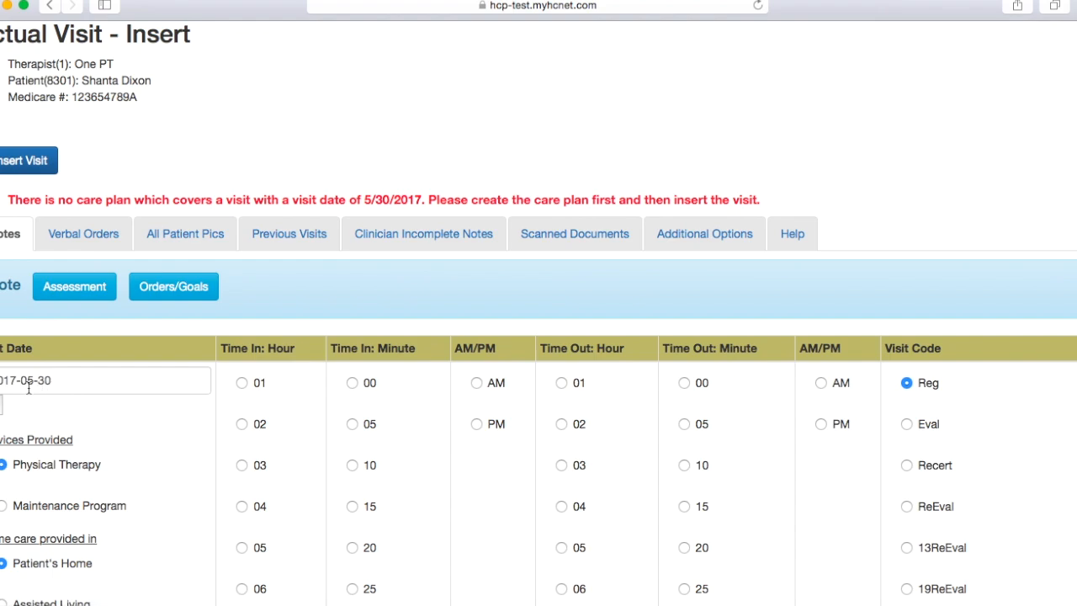
scroll(down, 3)
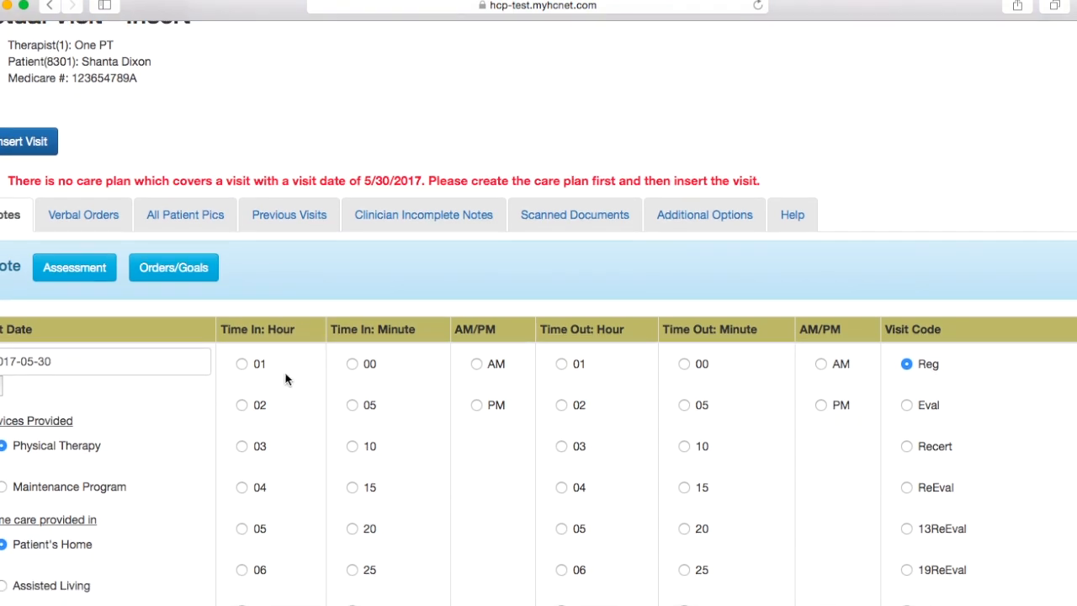
click(242, 363)
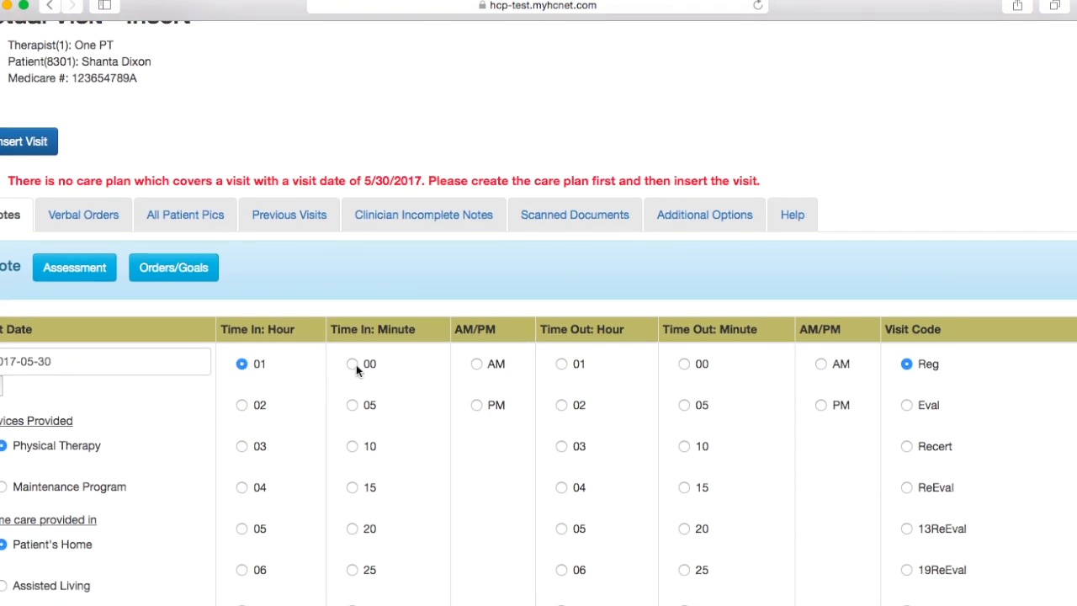
click(351, 363)
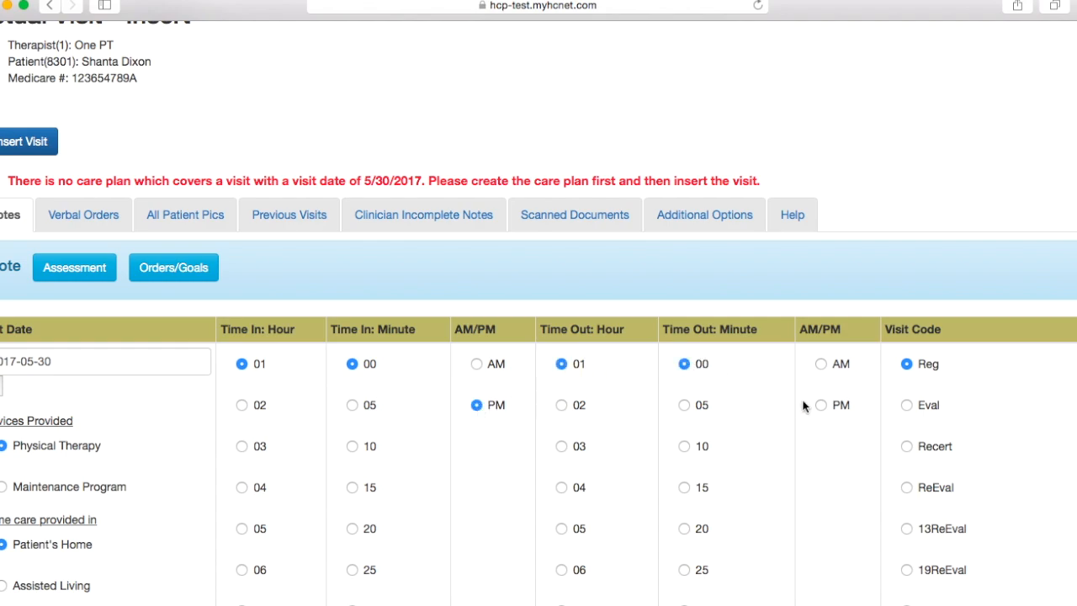
scroll(down, 3)
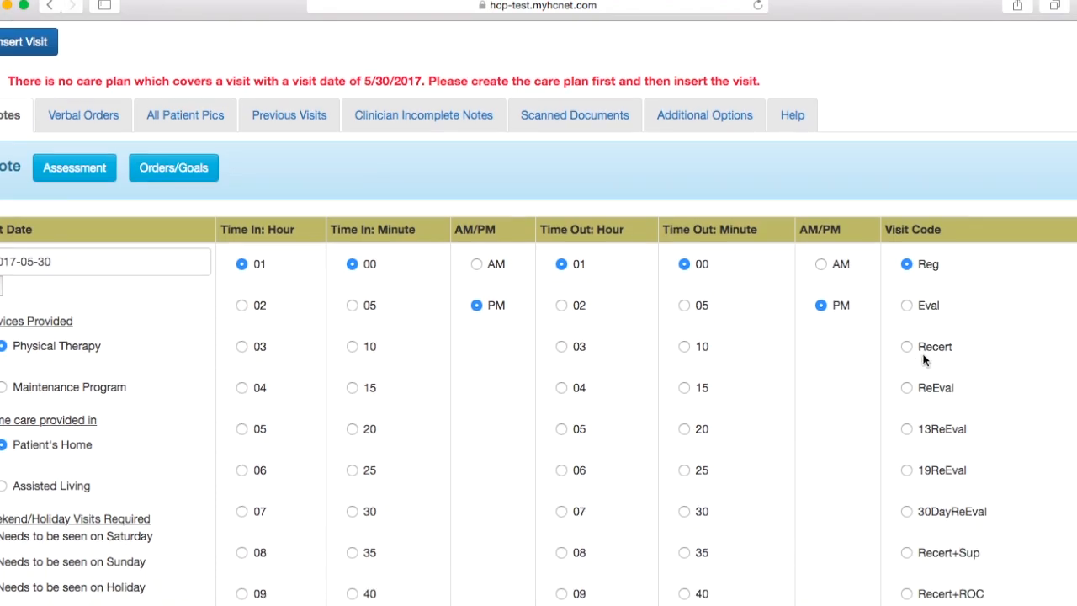
scroll(down, 3)
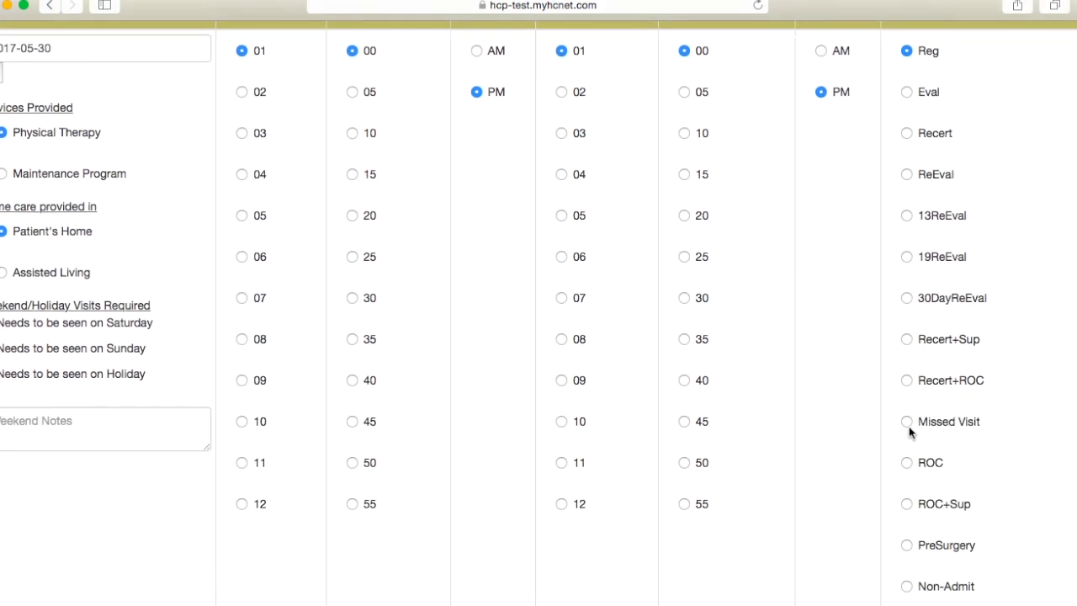
scroll(down, 3)
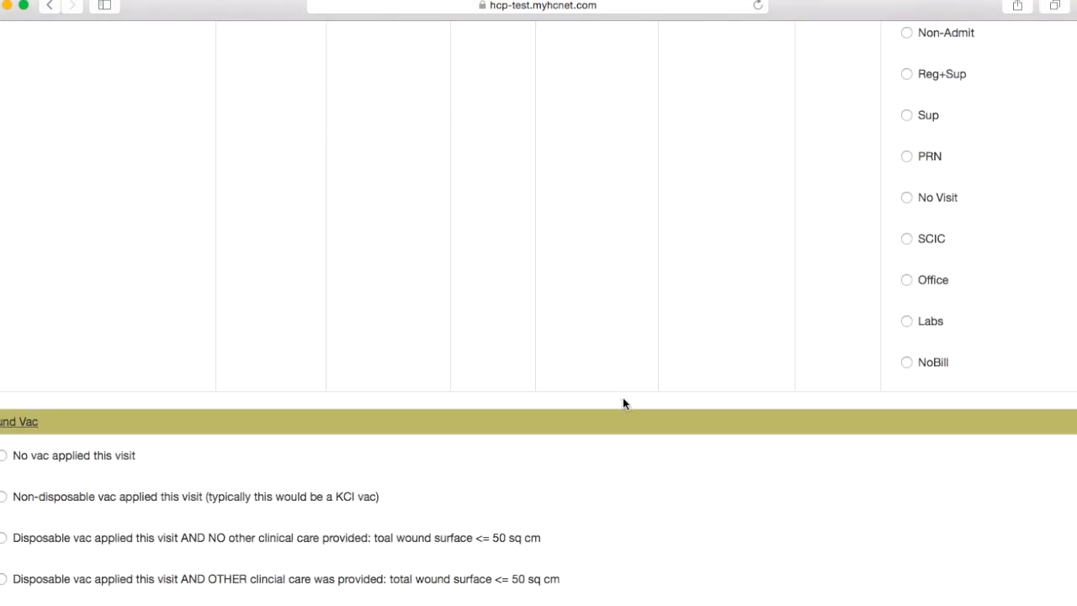
scroll(down, 3)
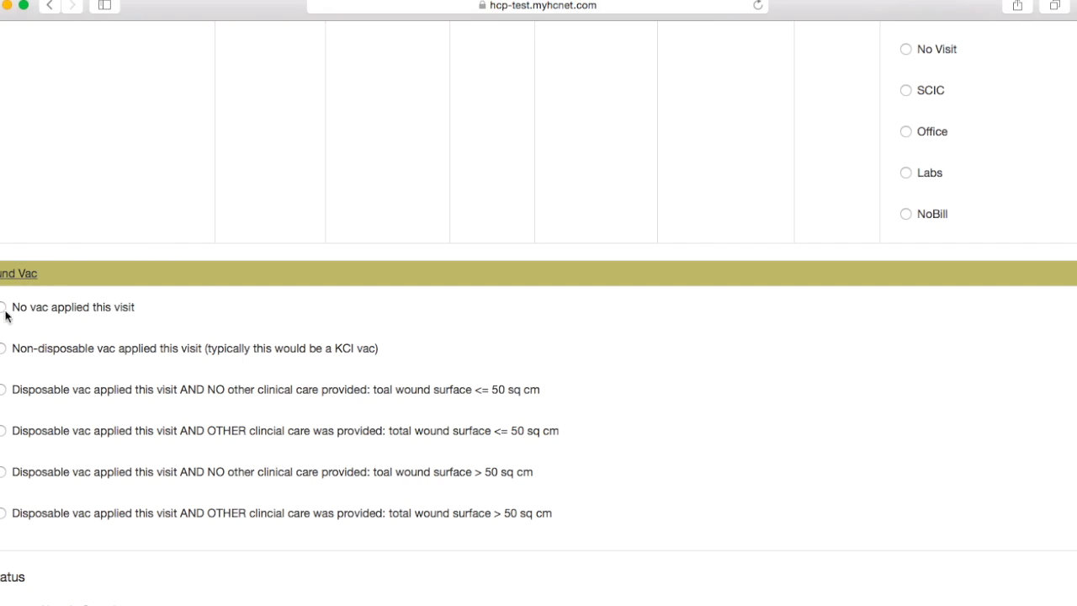
scroll(down, 3)
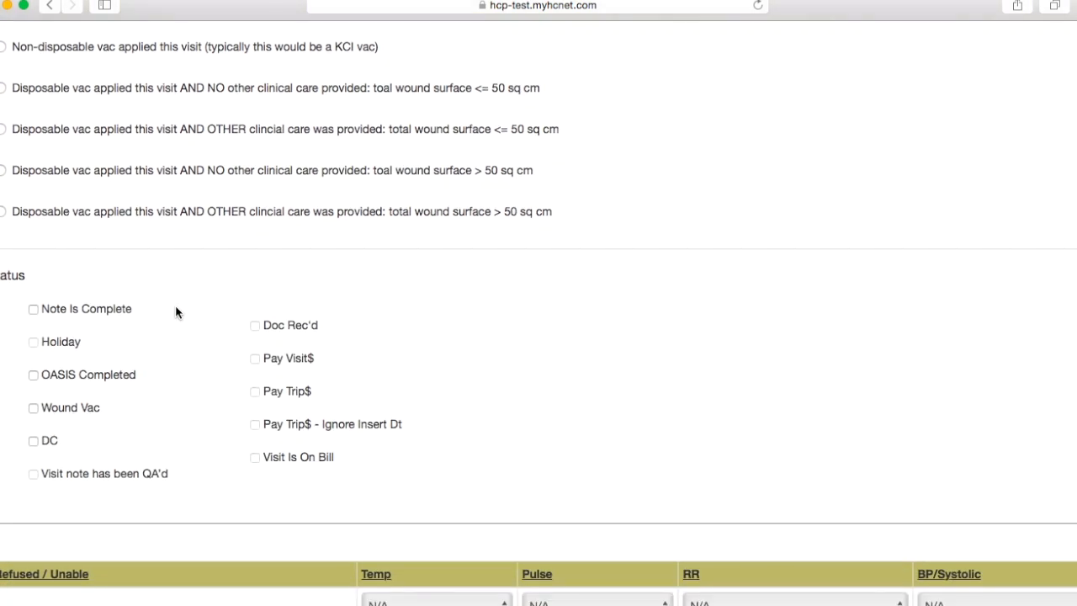
scroll(down, 3)
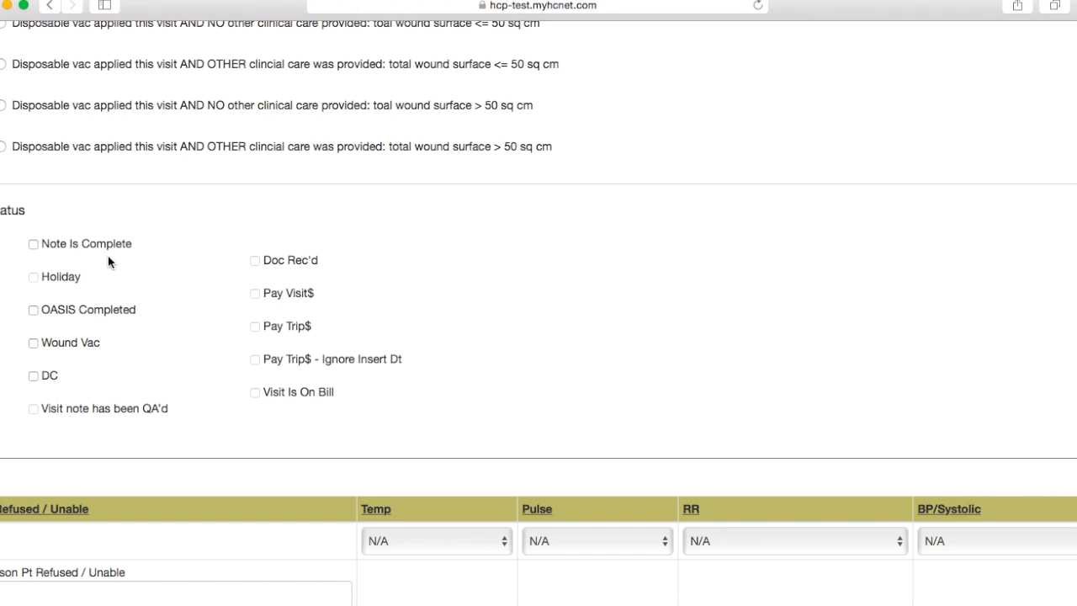
scroll(down, 3)
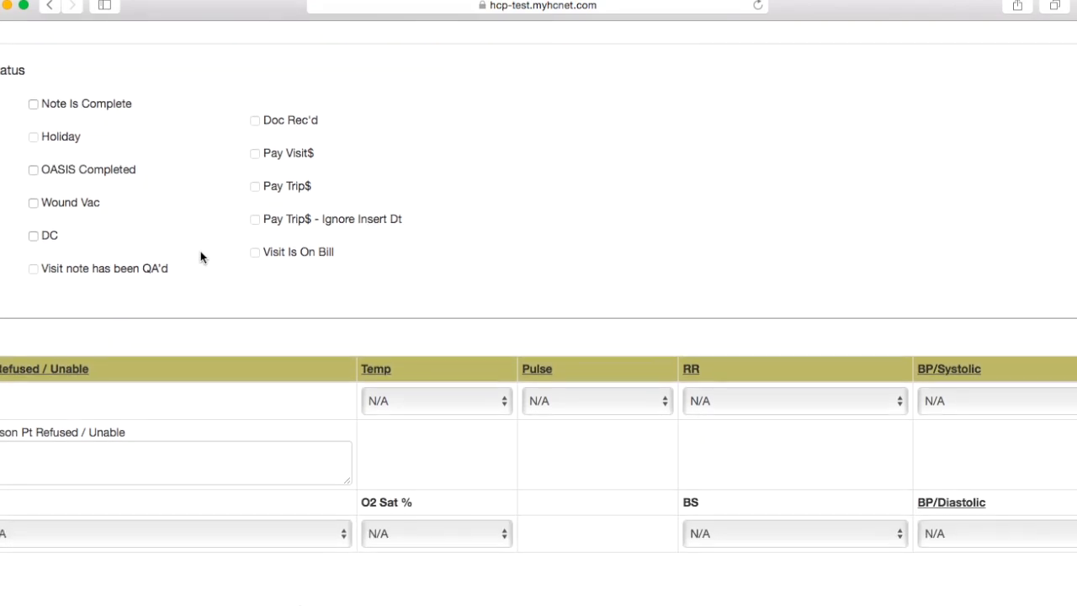
scroll(down, 3)
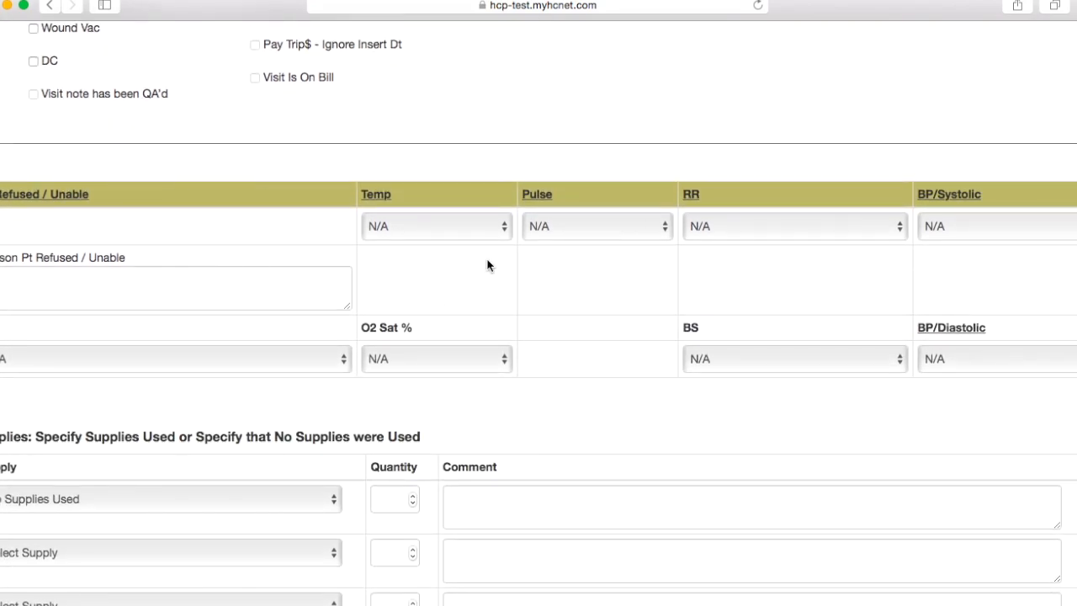
scroll(down, 3)
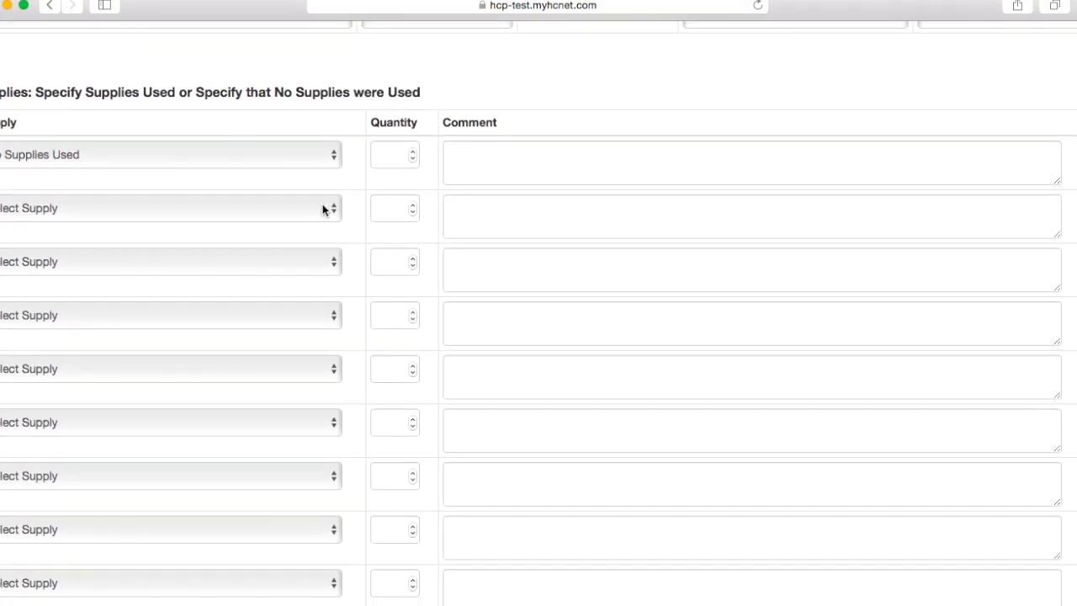
scroll(down, 3)
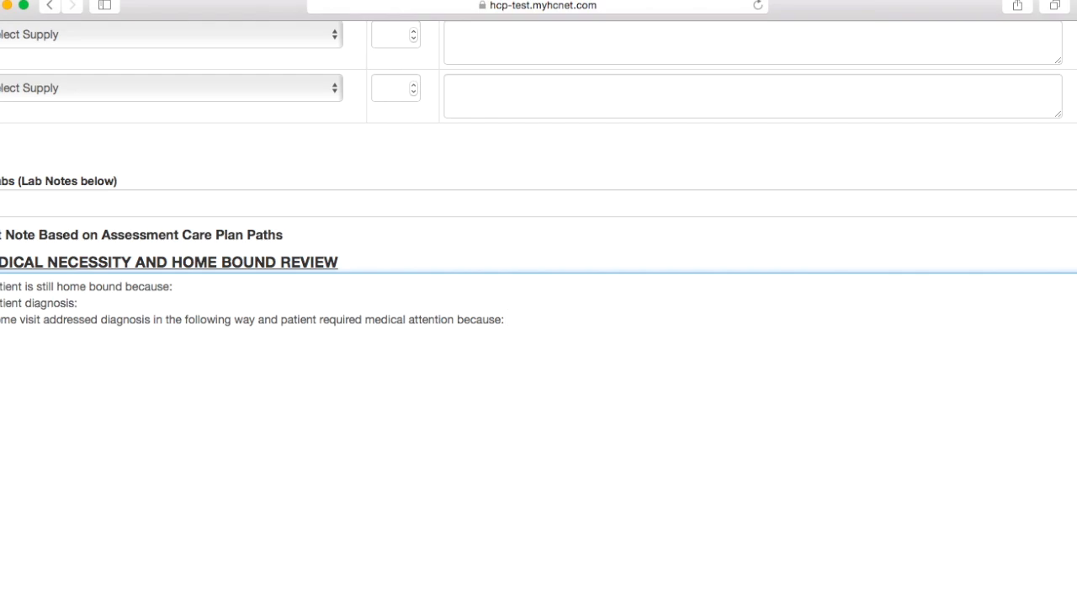
Enter 'missed visit due to patient not feeling well.' as the medical necessity review reason
text(missed visit due to)
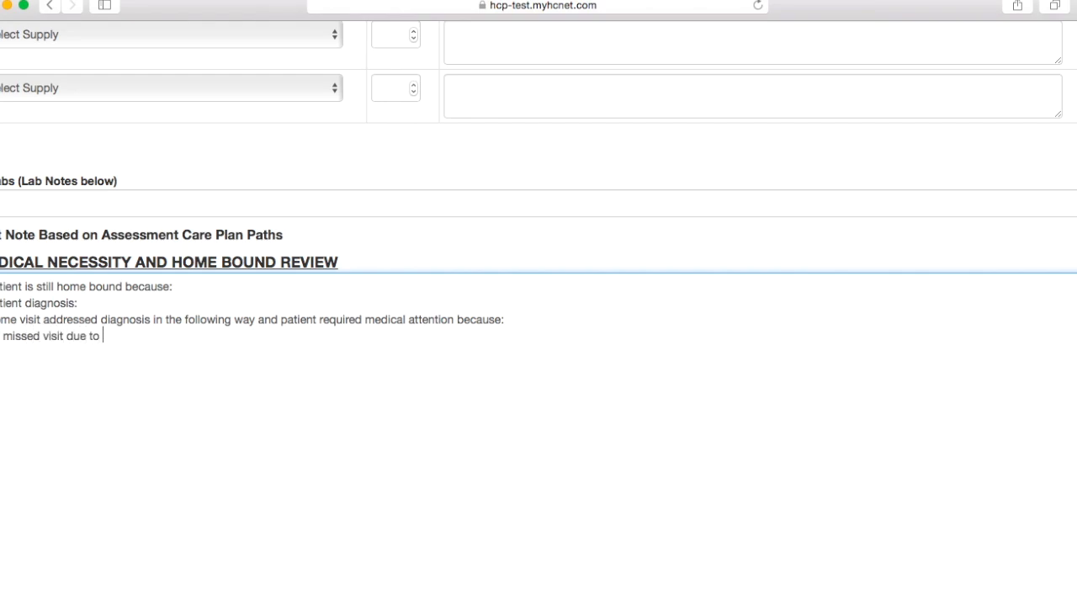
text(patient not feeling we)
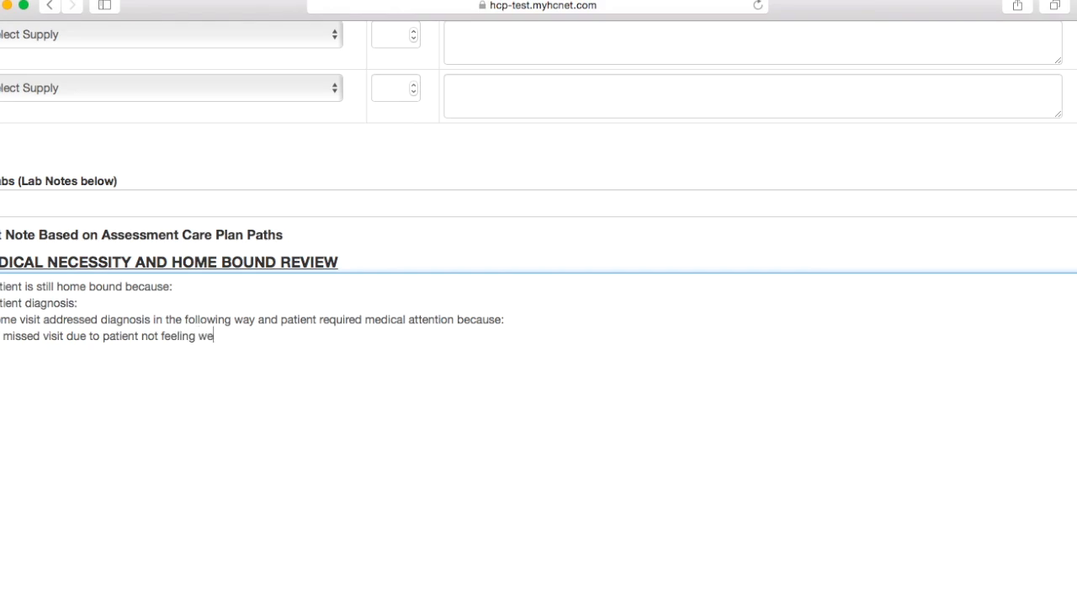
text(ll.)
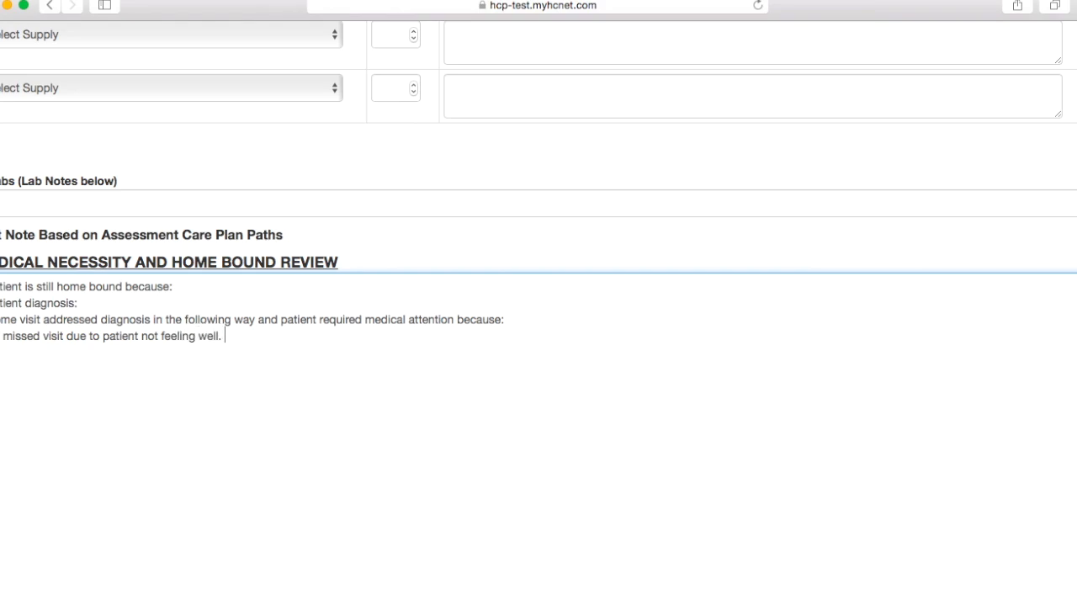
mouse_move(442, 328)
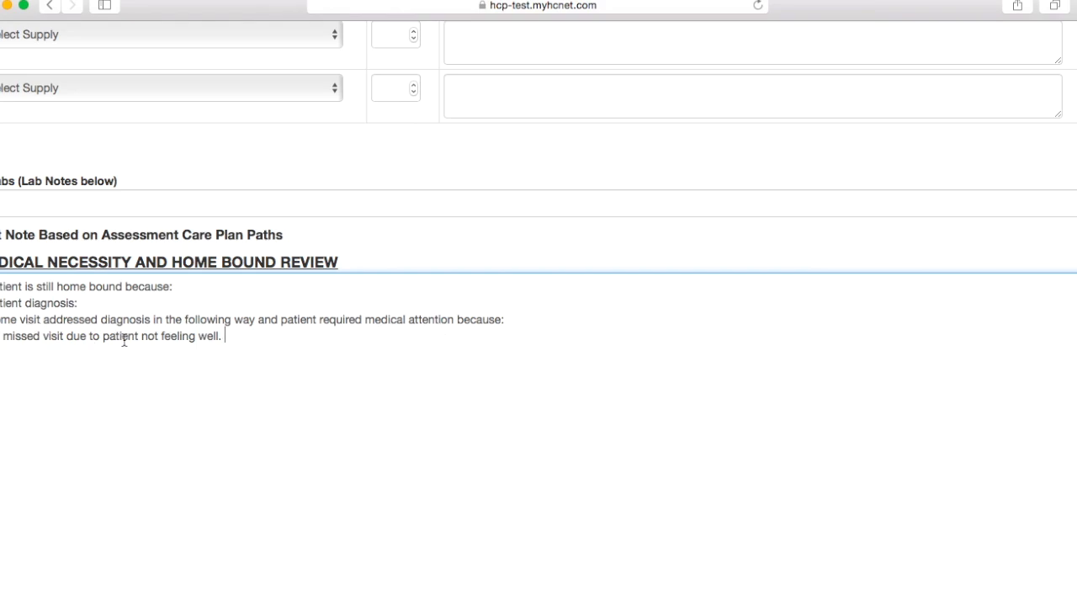
mouse_move(252, 354)
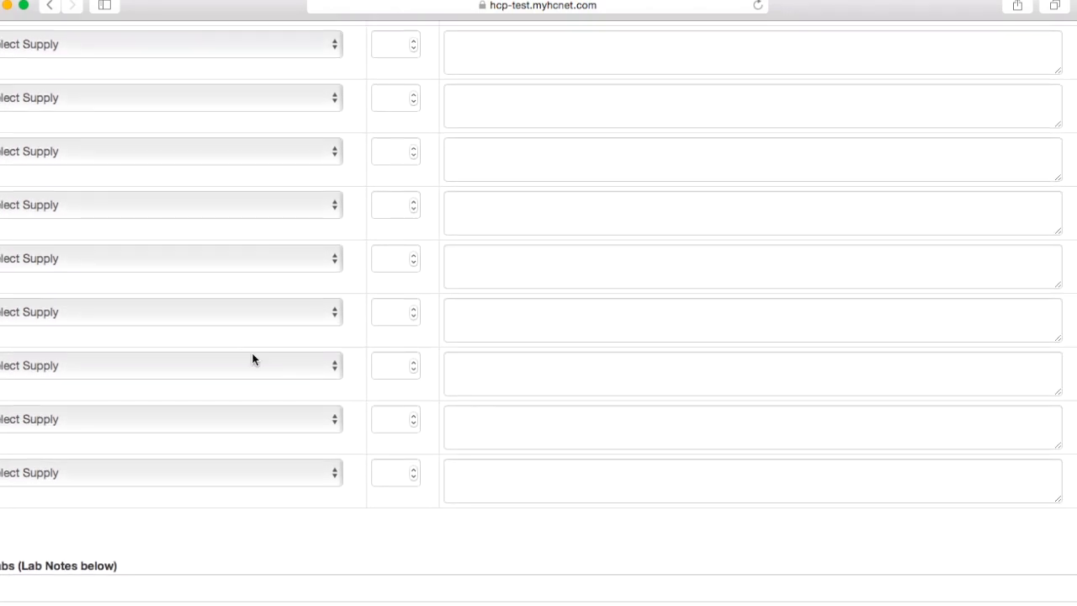
scroll(down, 3)
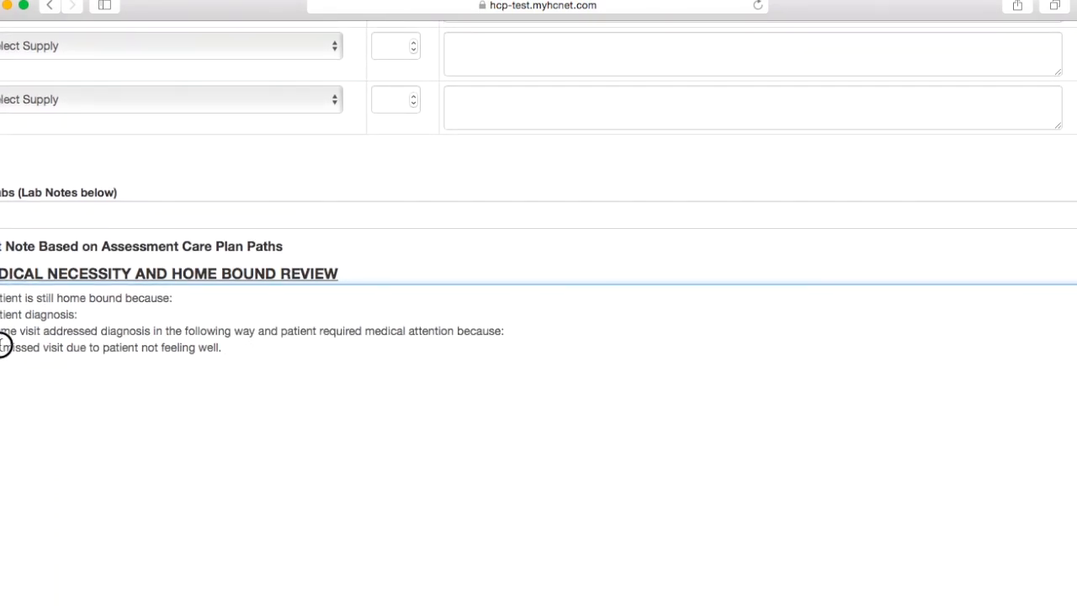
right_click(110, 347)
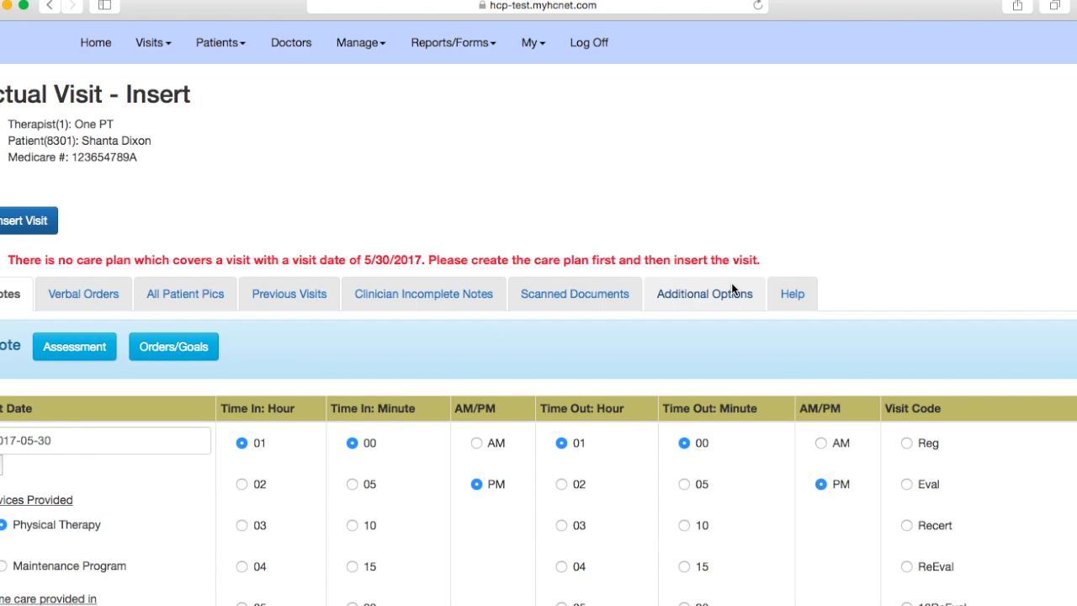
mouse_move(6, 259)
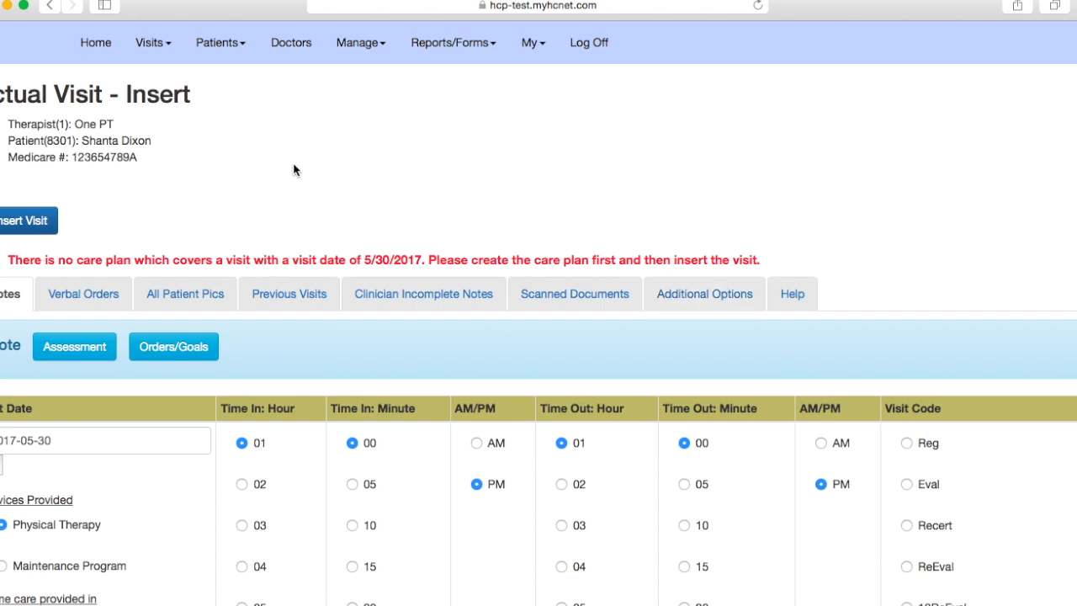
click(149, 42)
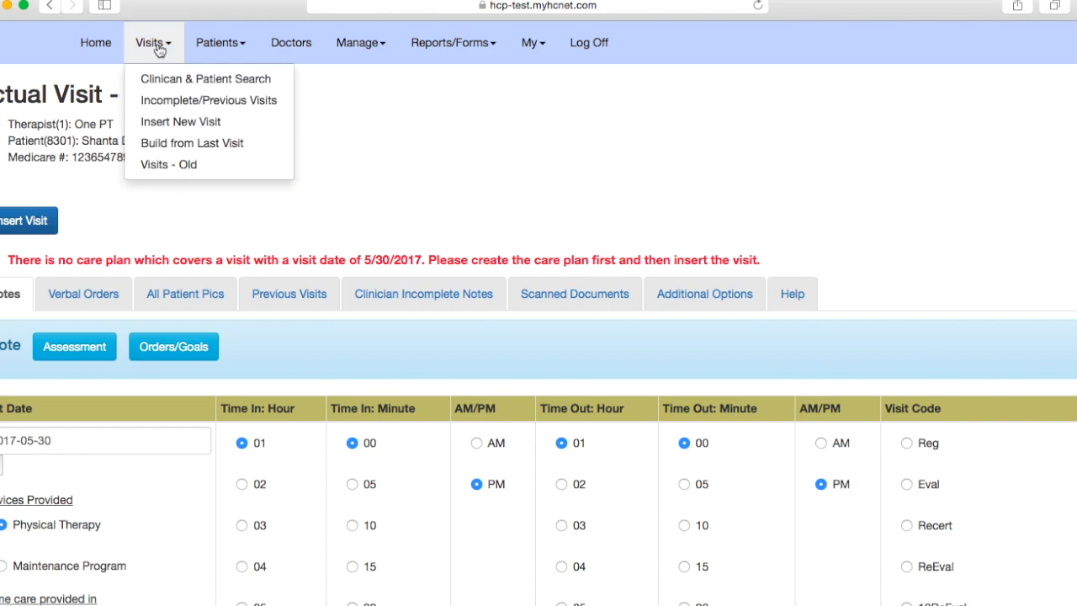
mouse_move(205, 79)
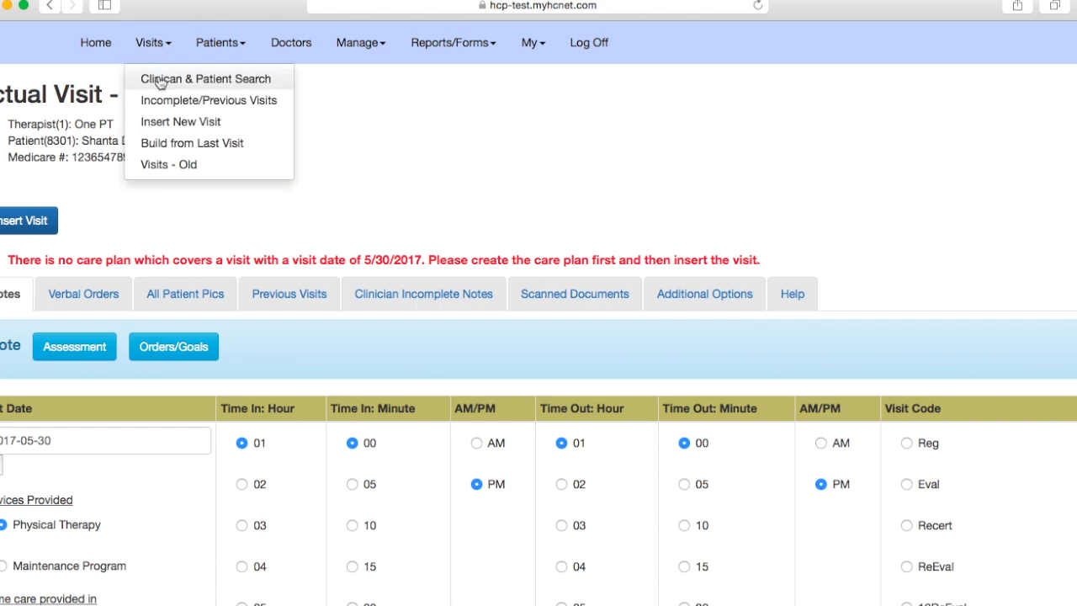
click(205, 79)
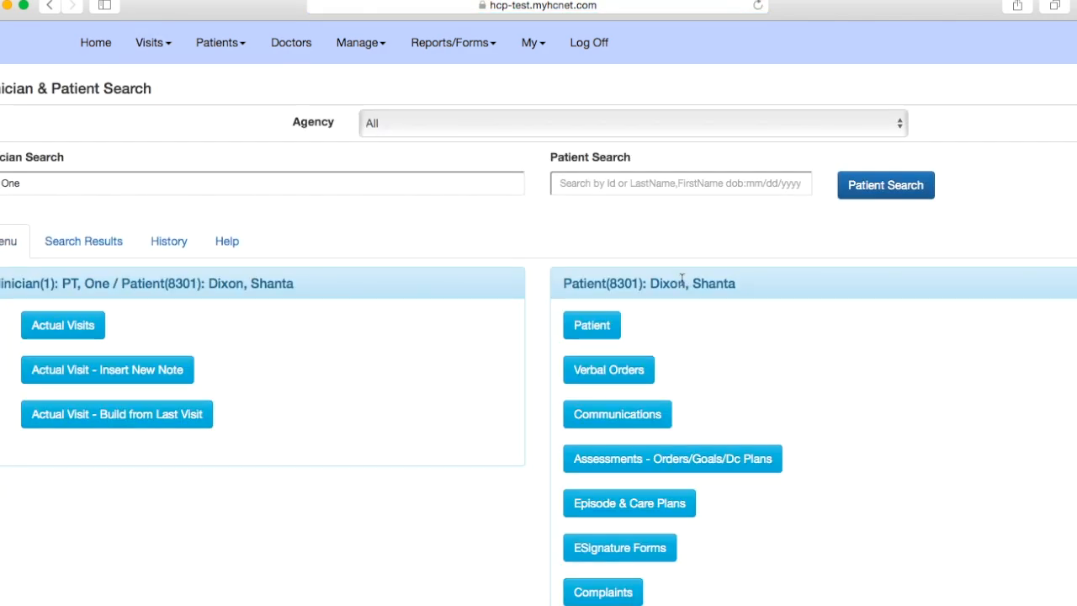
mouse_move(696, 323)
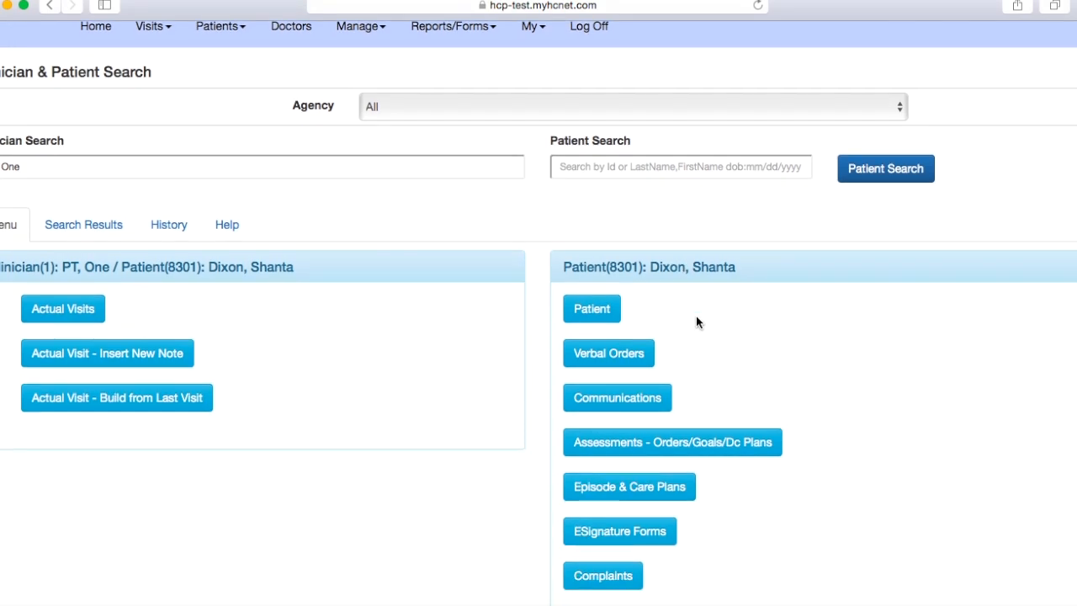
mouse_move(609, 353)
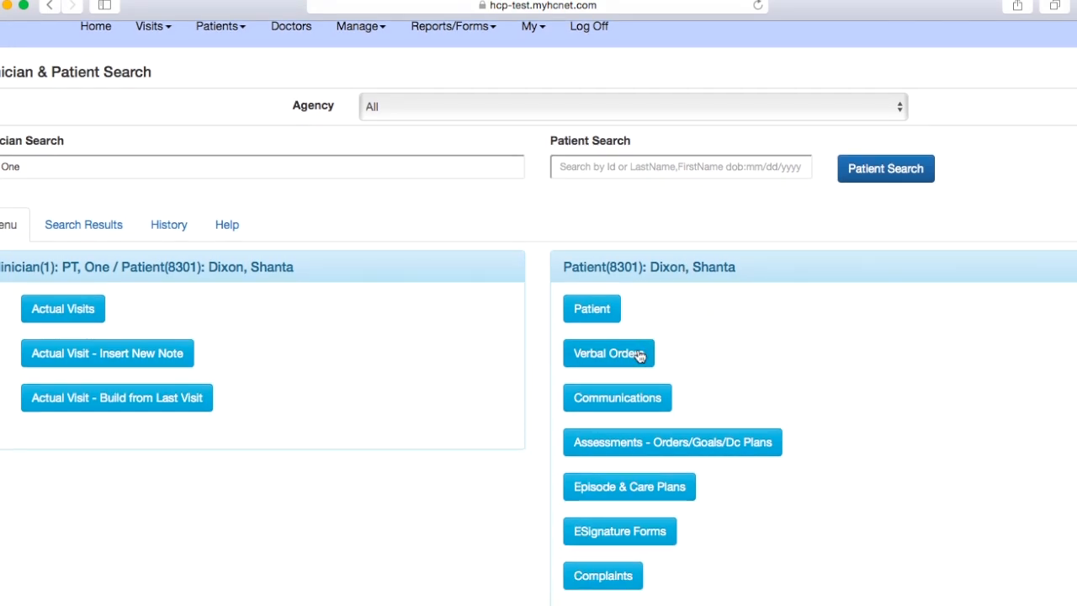
click(607, 353)
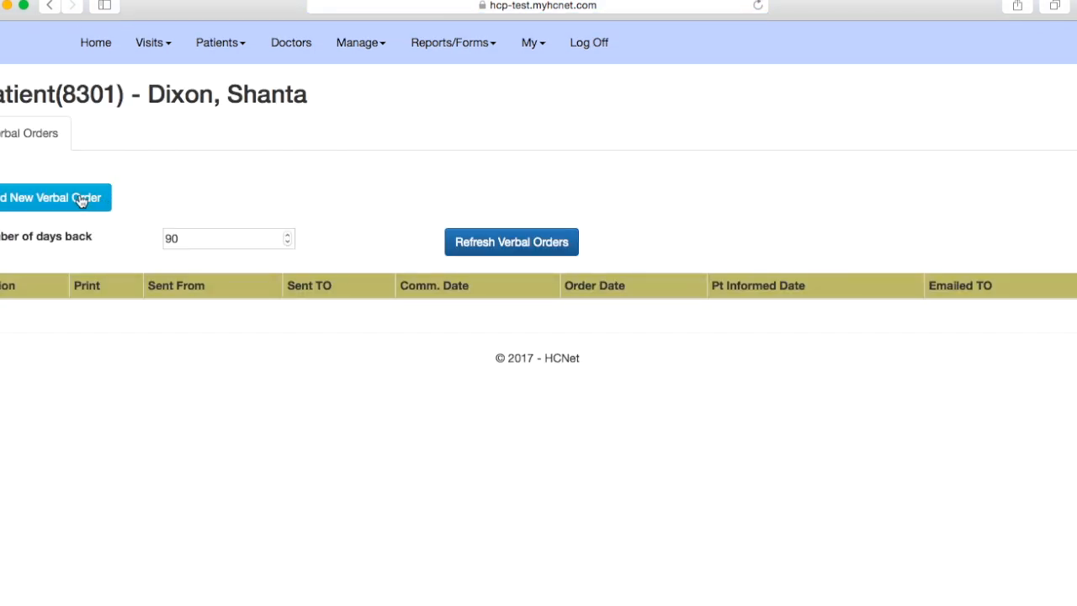
click(54, 196)
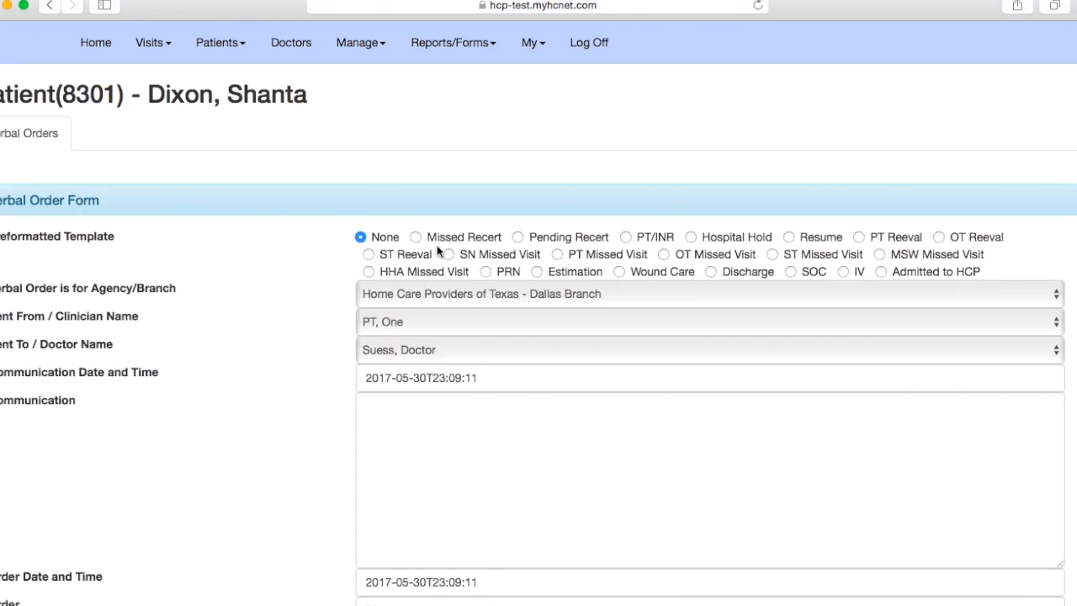
mouse_move(564, 270)
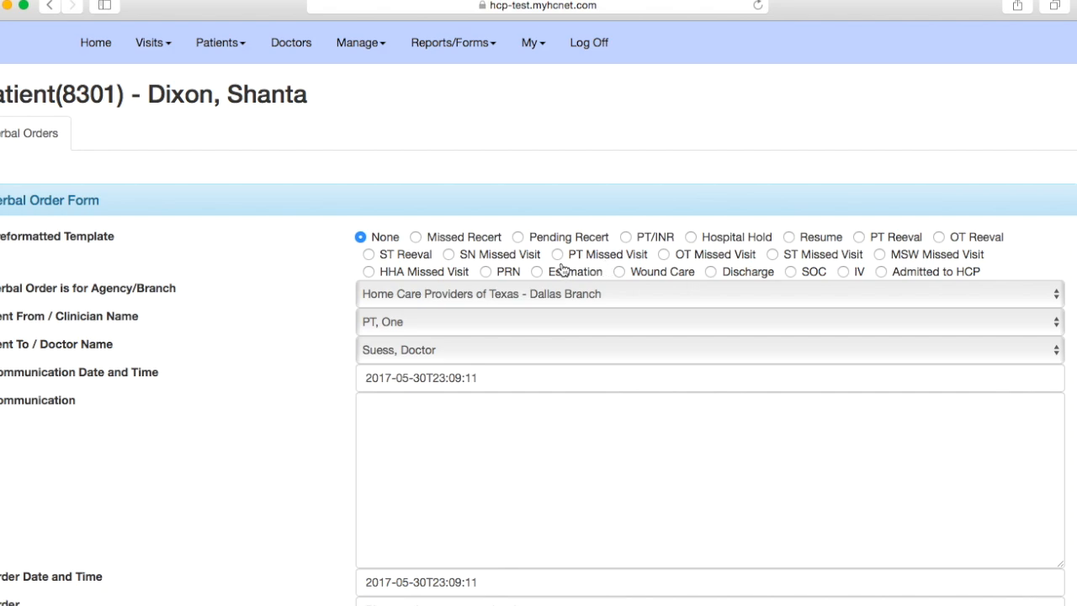
click(556, 254)
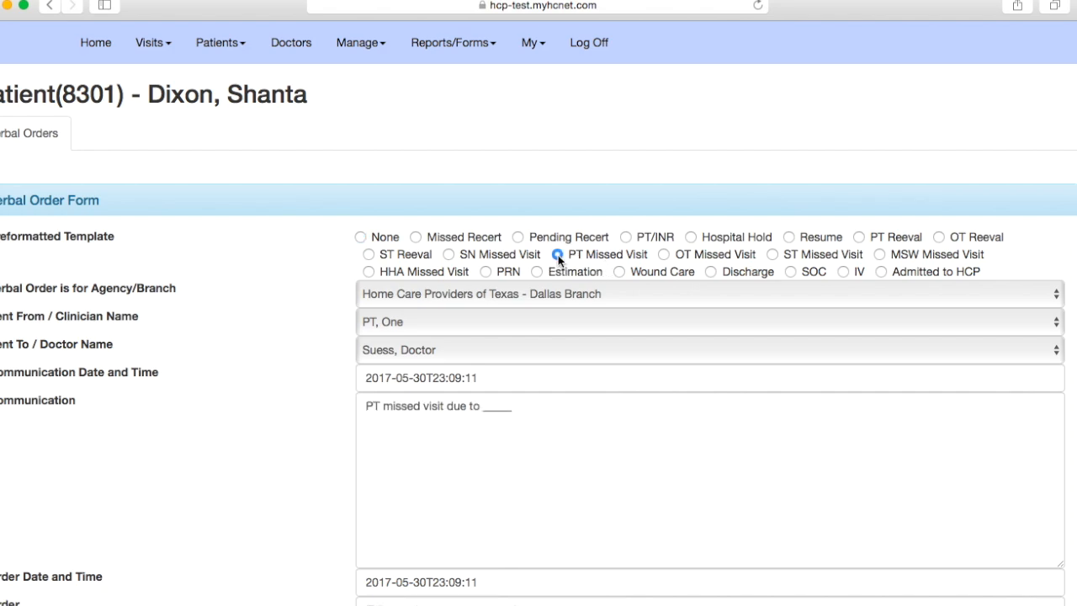
click(557, 254)
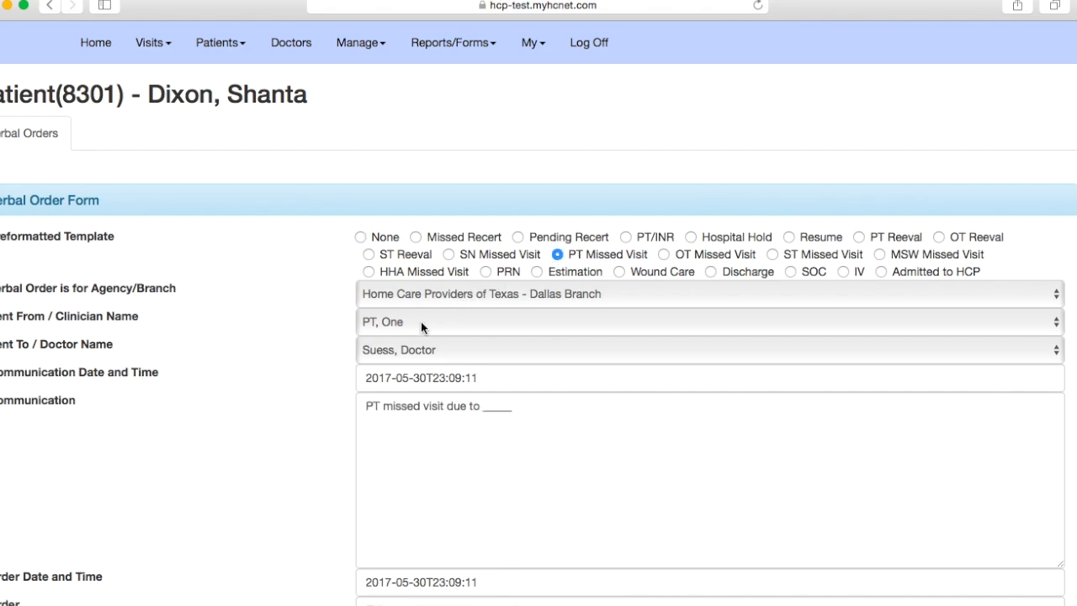
mouse_move(427, 334)
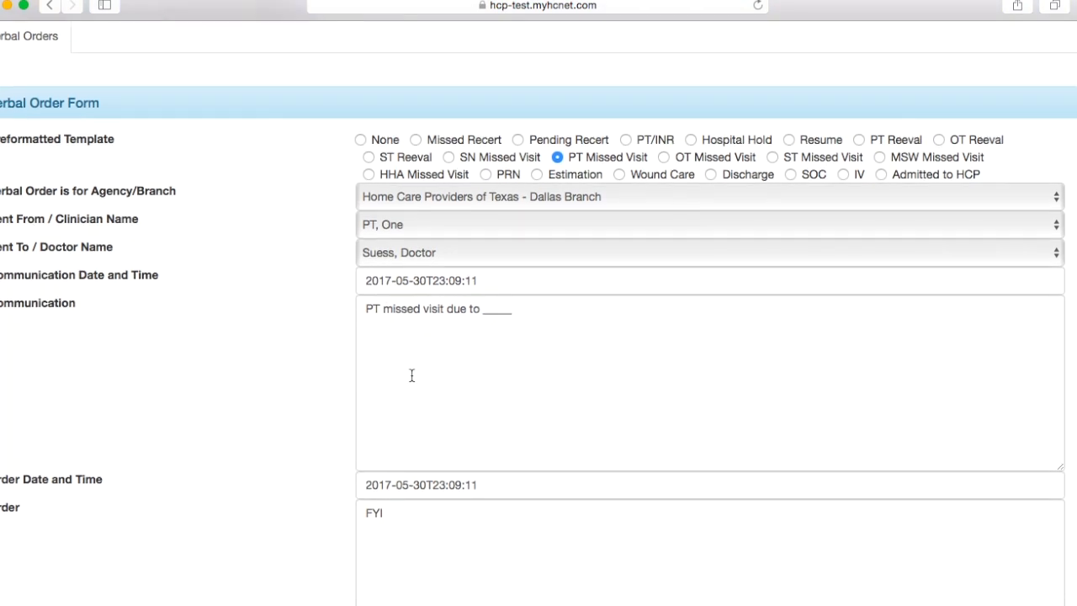
scroll(down, 3)
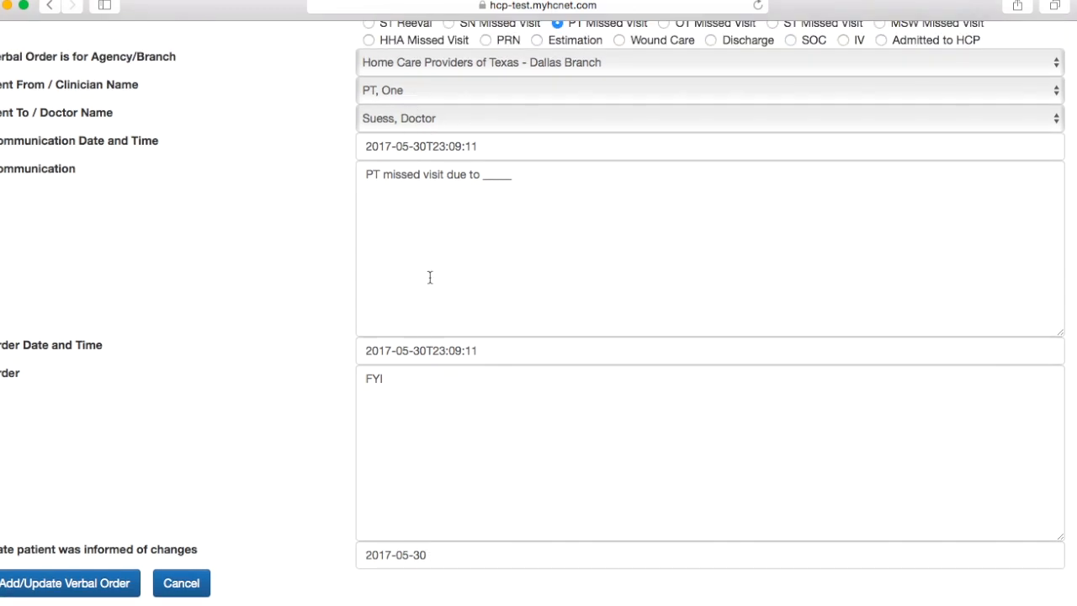
mouse_move(367, 175)
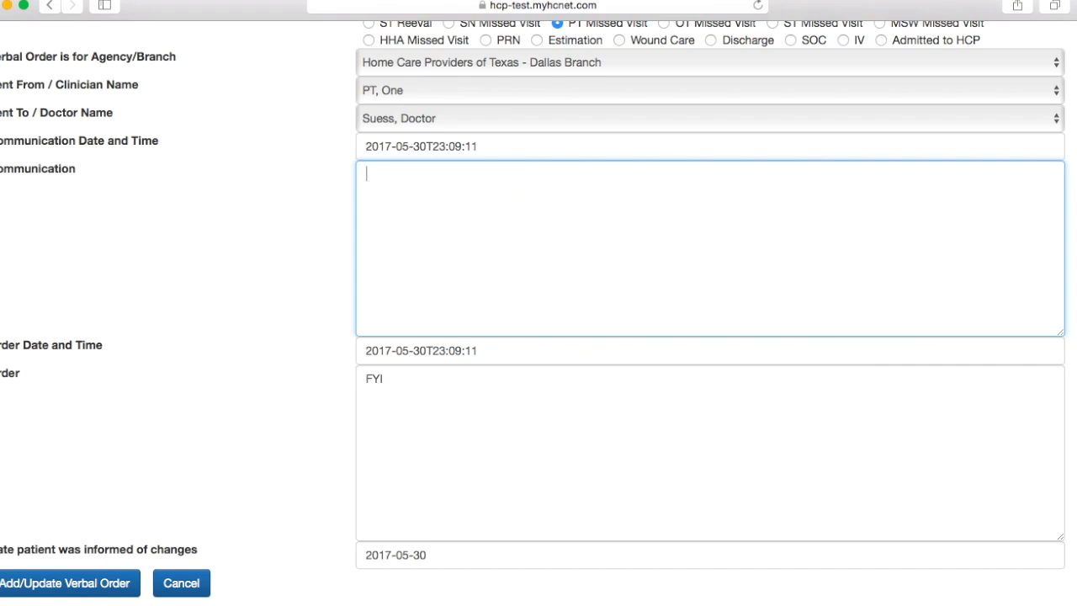
Set Communication and Order to 'PT missed visit due to patient not feeling well.' and add the verbal order
text(PT missed visit due to patient not feeling well.)
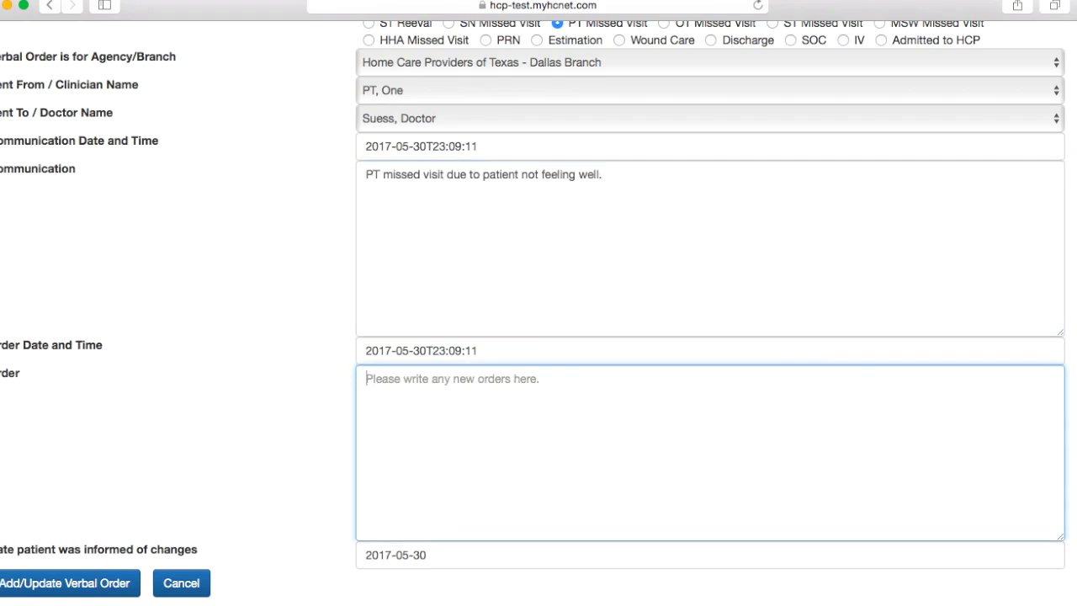
text(PT missed visit due to patient not feeling well.)
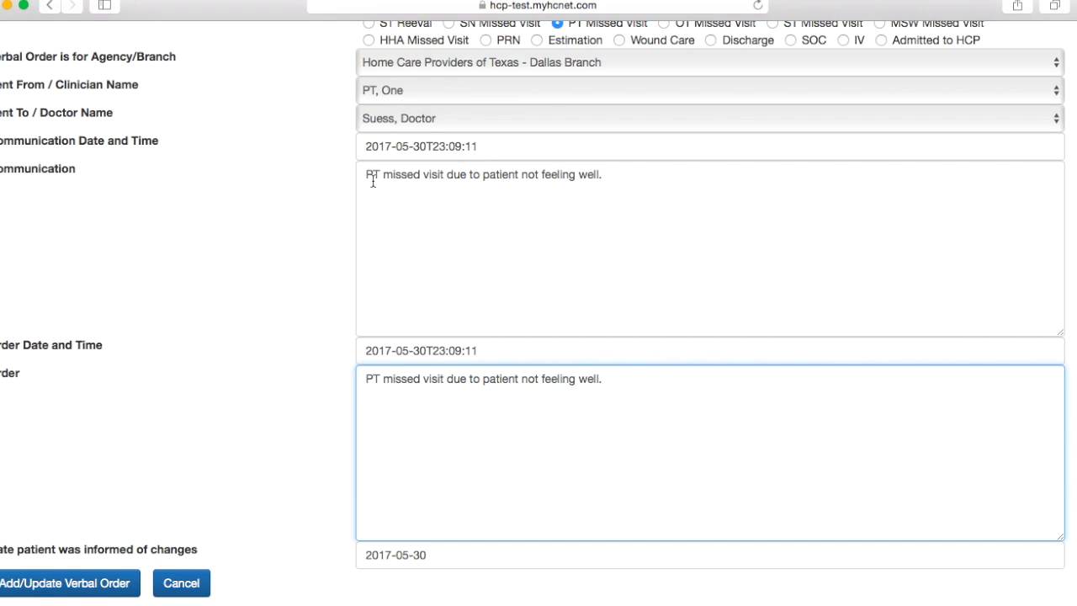
mouse_move(545, 367)
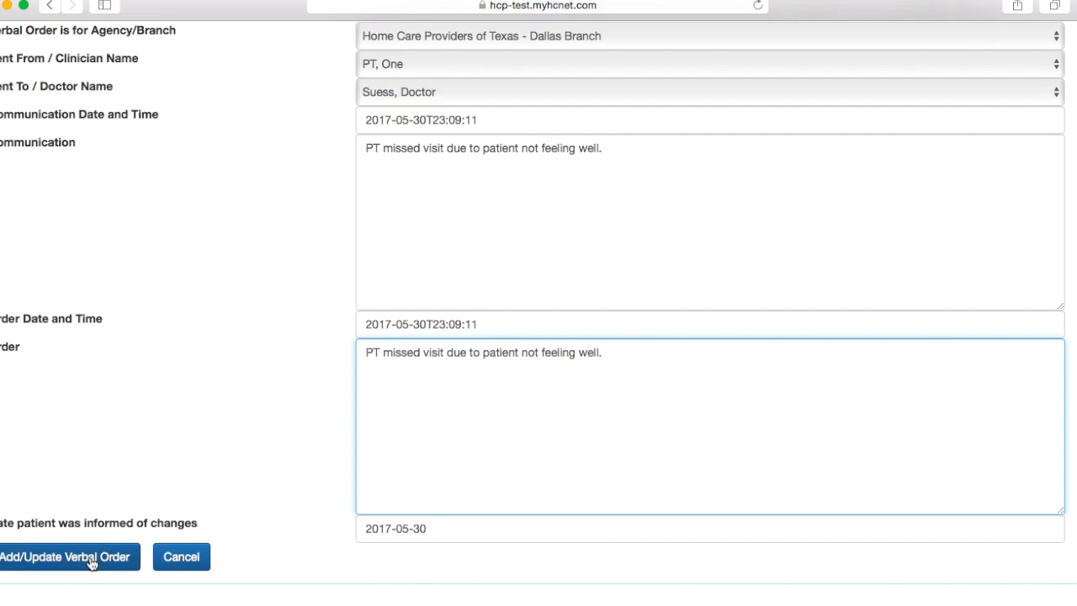
click(65, 555)
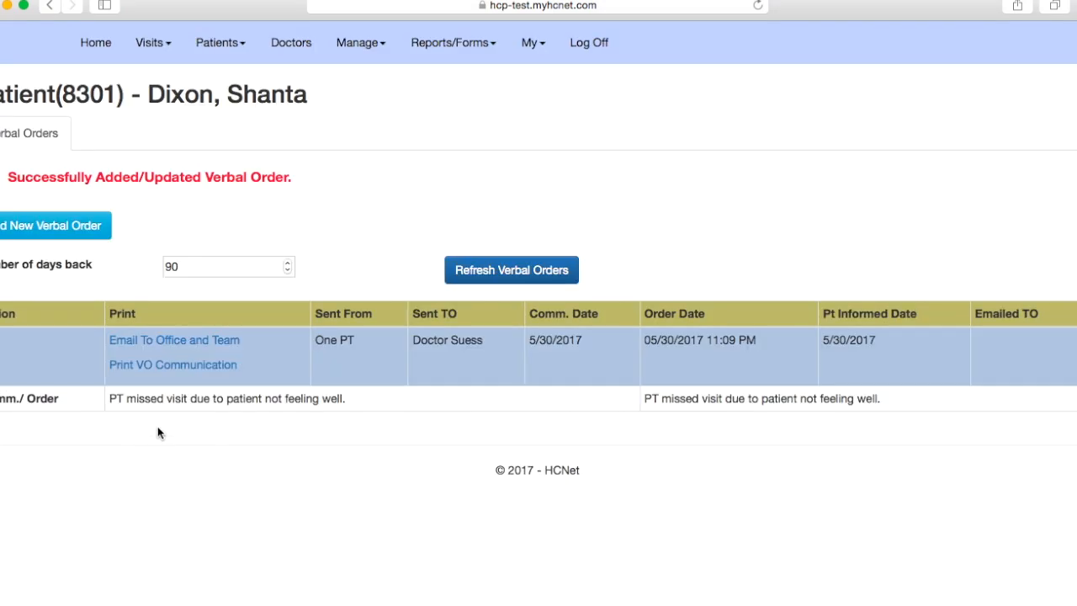
mouse_move(757, 440)
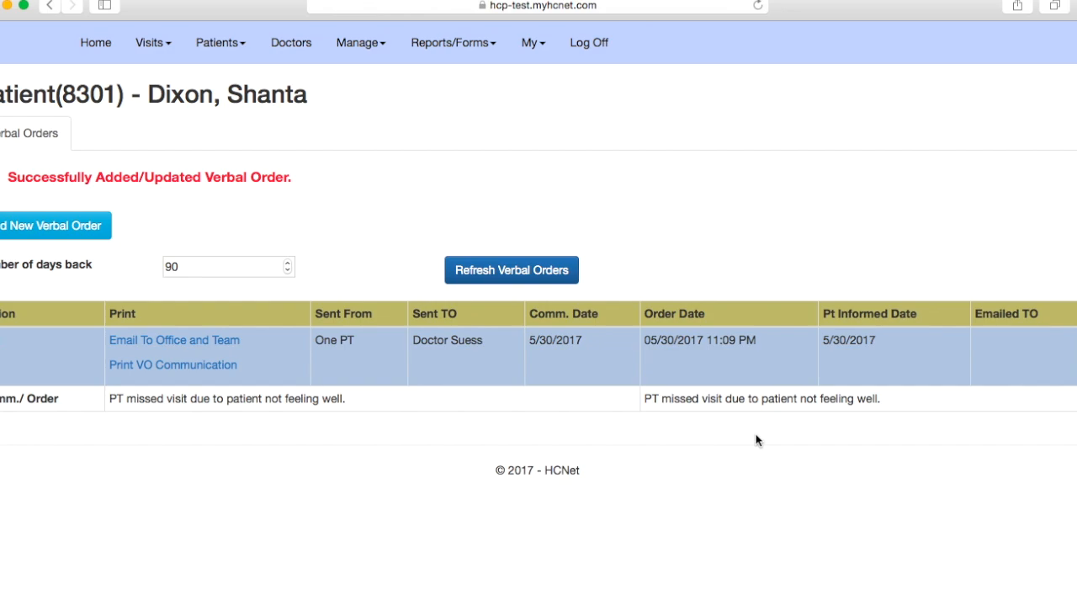
mouse_move(745, 441)
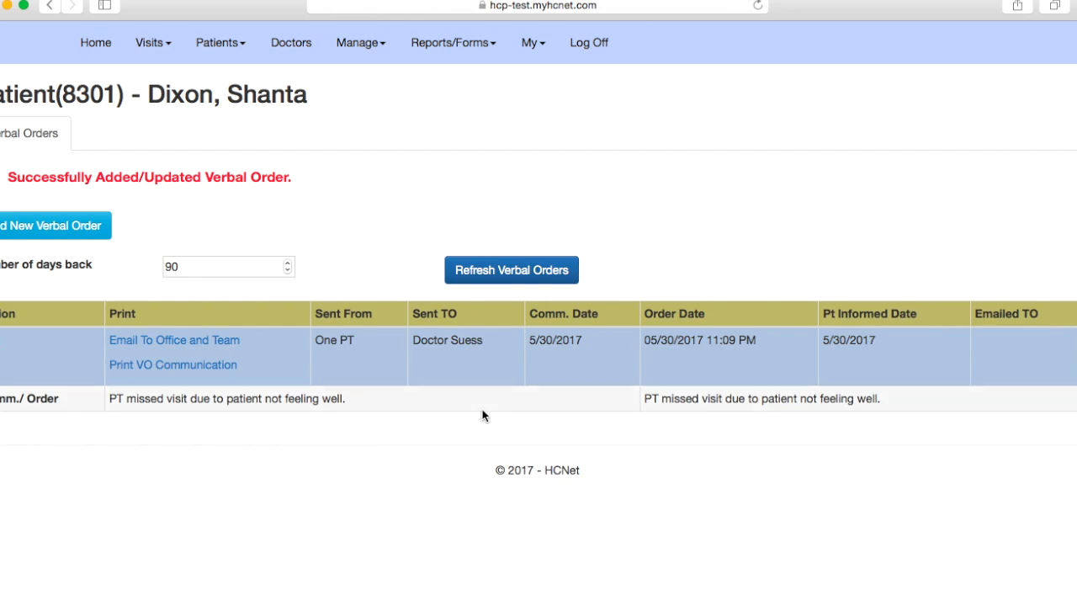
mouse_move(377, 409)
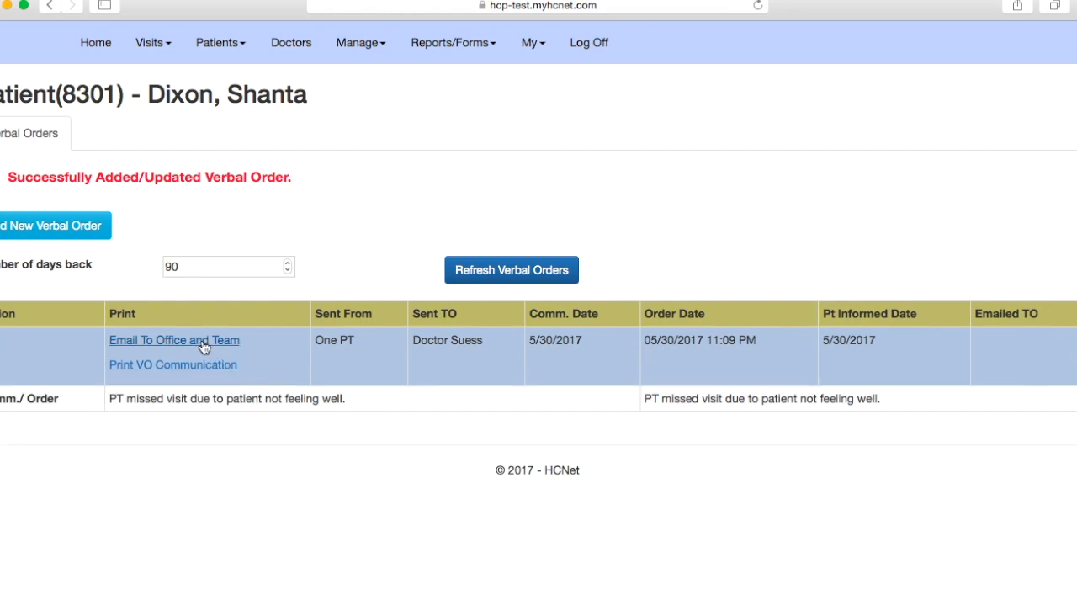
Email the missed-visit verbal order to the office and team
click(175, 340)
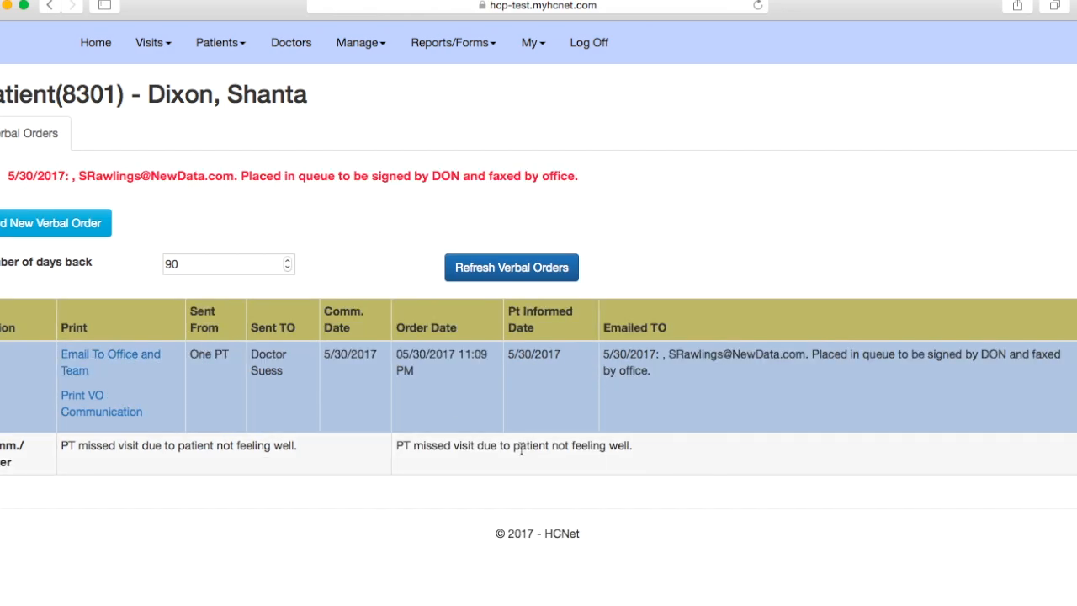
mouse_move(811, 397)
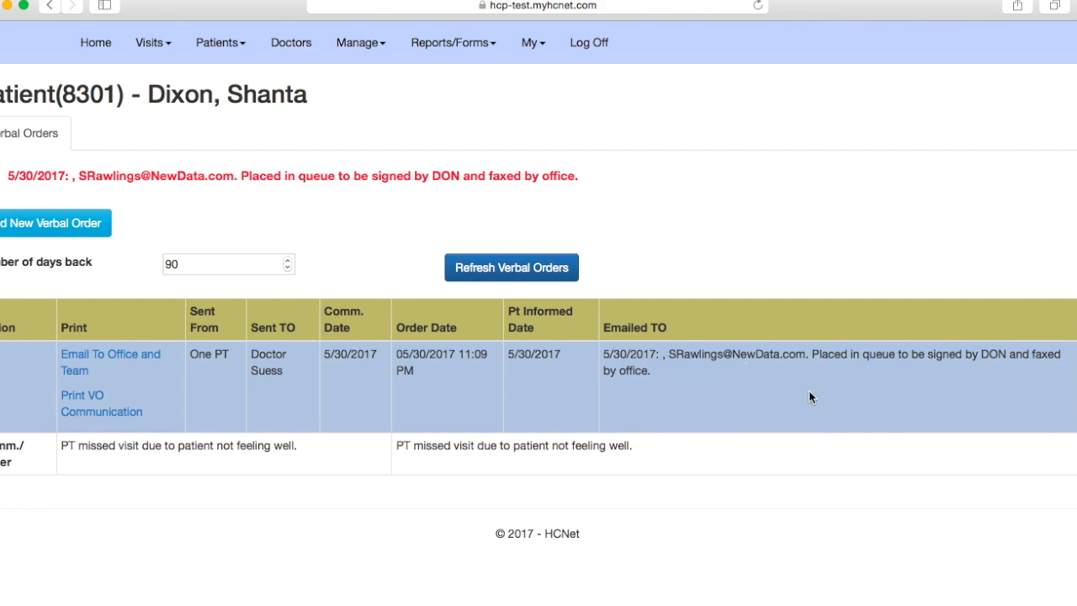
mouse_move(890, 403)
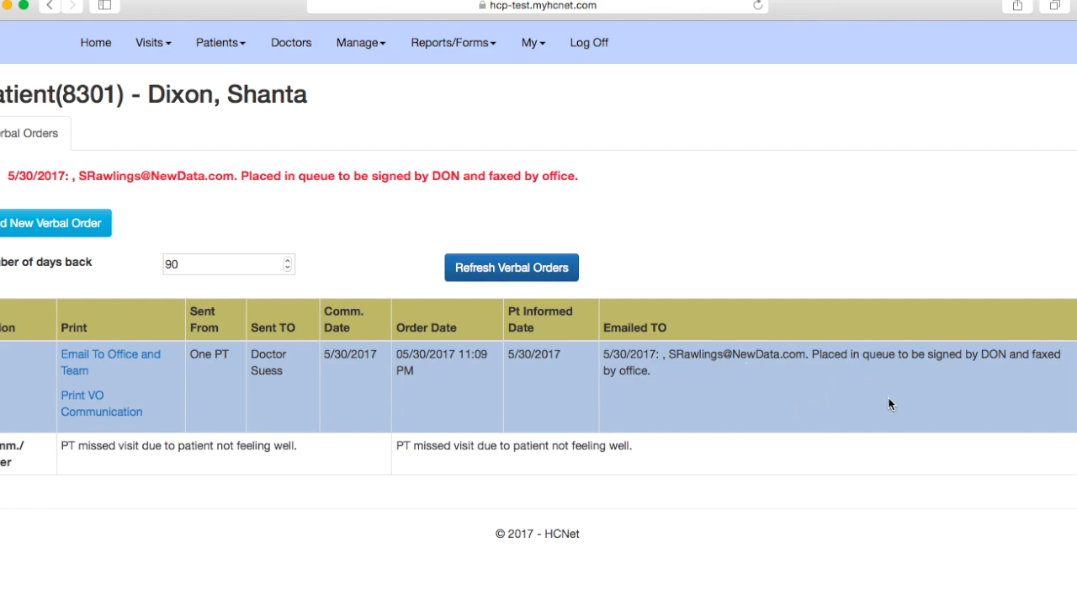
mouse_move(703, 426)
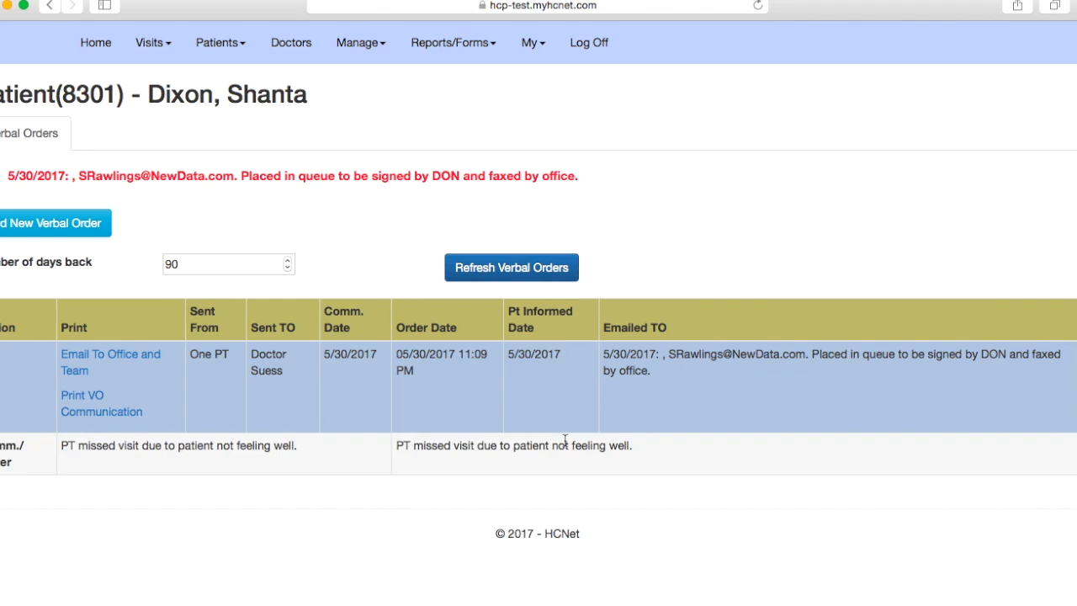
mouse_move(681, 293)
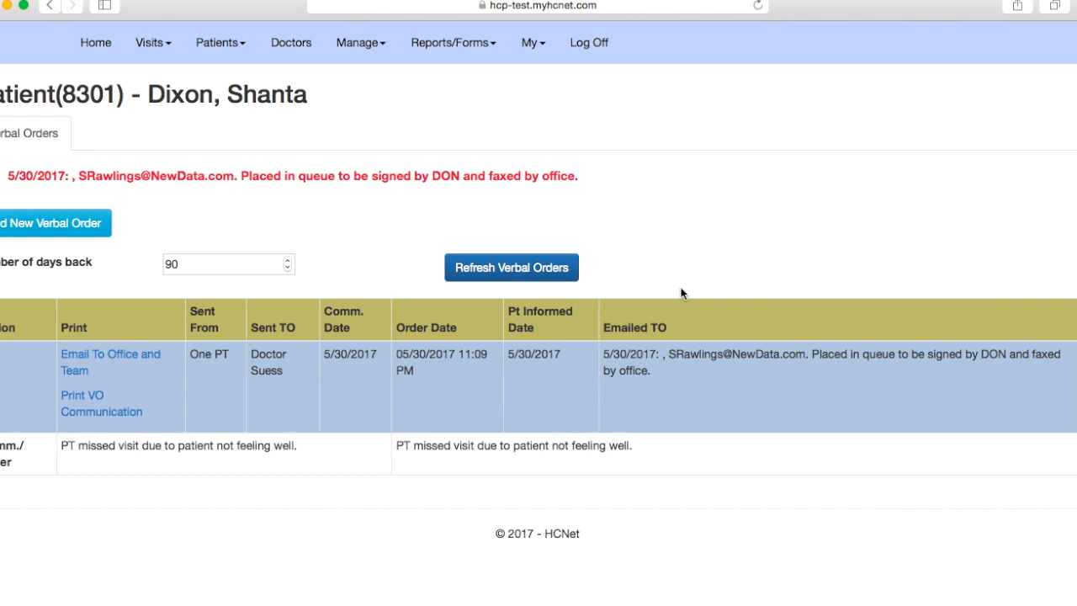